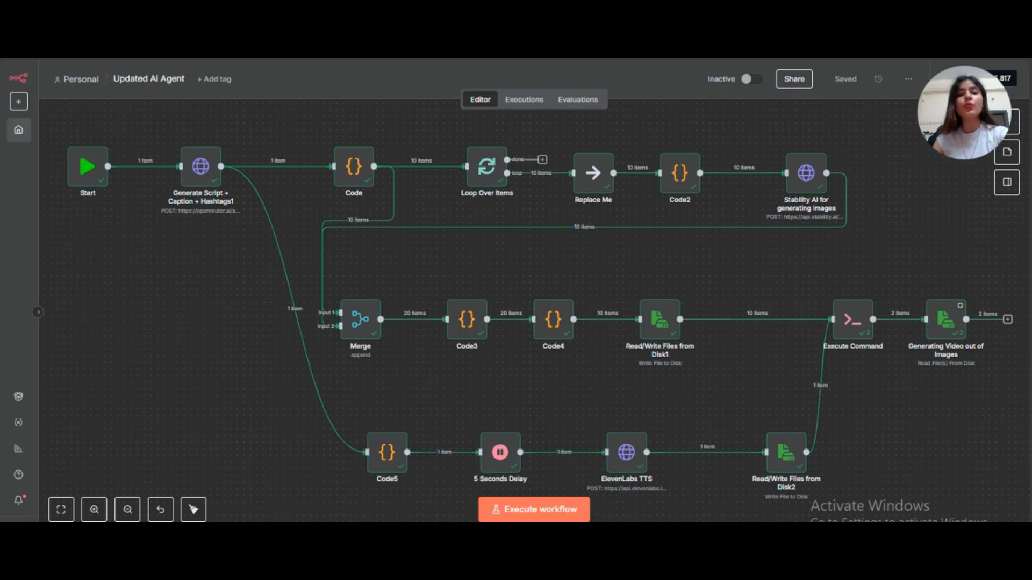
pyautogui.moveTo(389, 226)
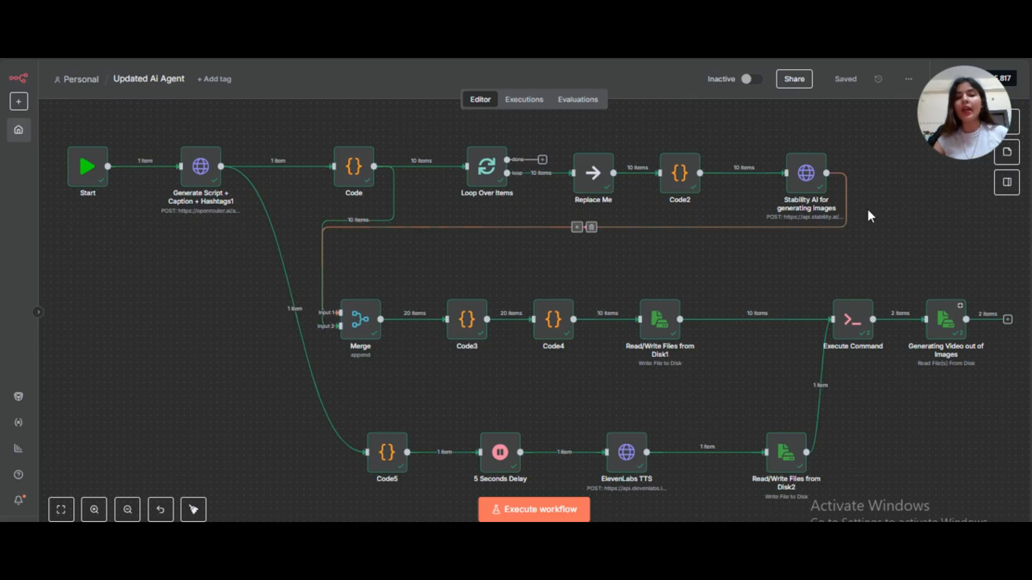
pyautogui.moveTo(626, 461)
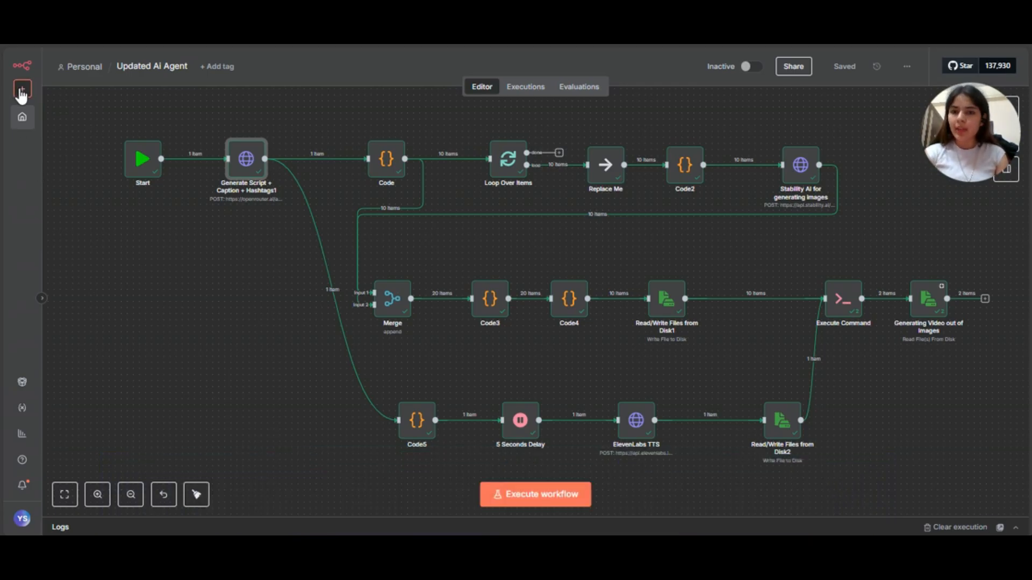
# Search the add-node panel for HTTP request nodes with 'htt'.
pyautogui.click(21, 91)
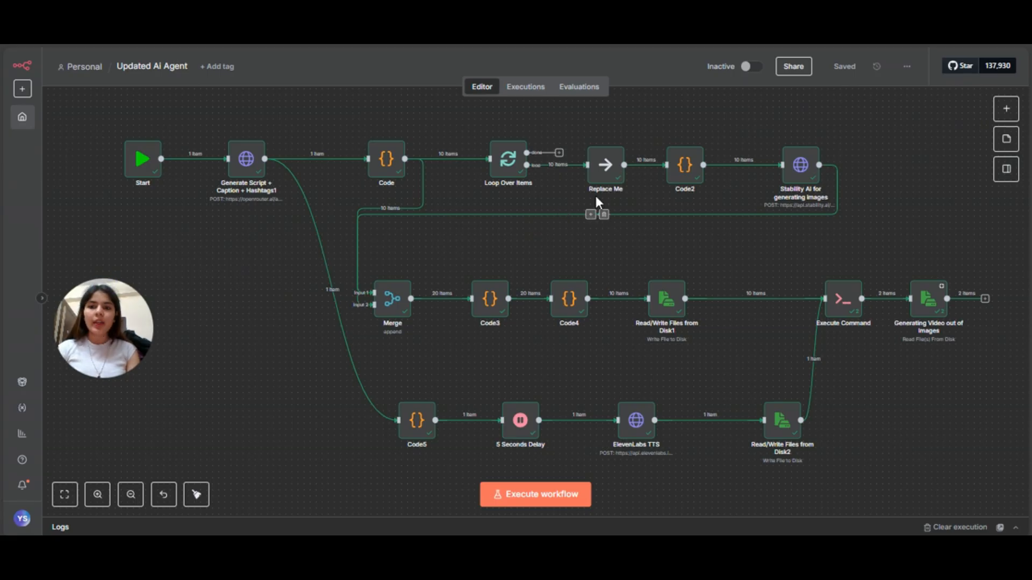
pyautogui.moveTo(1006, 108)
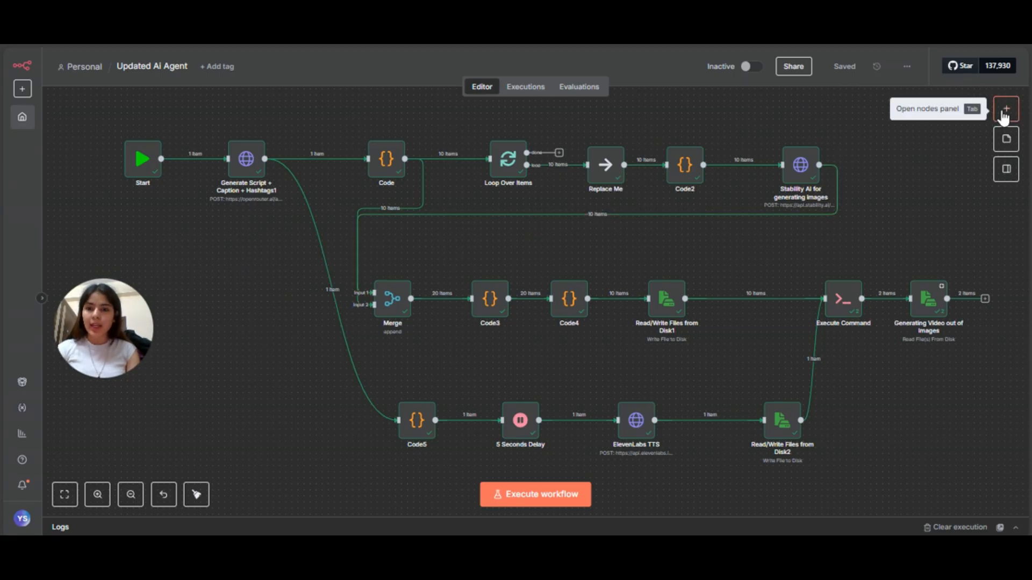
pyautogui.click(1006, 108)
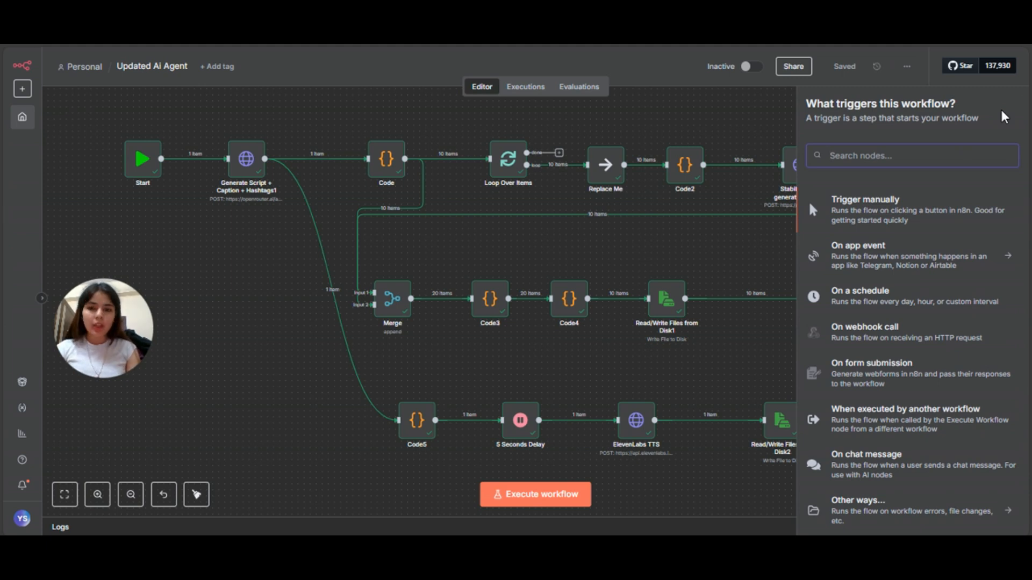
pyautogui.click(911, 155)
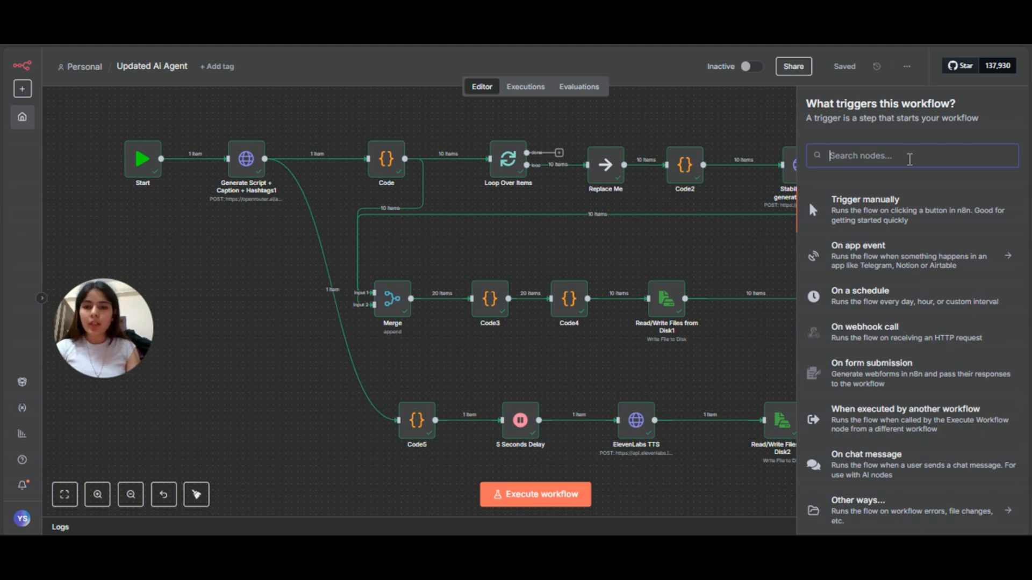
pyautogui.write('htt')
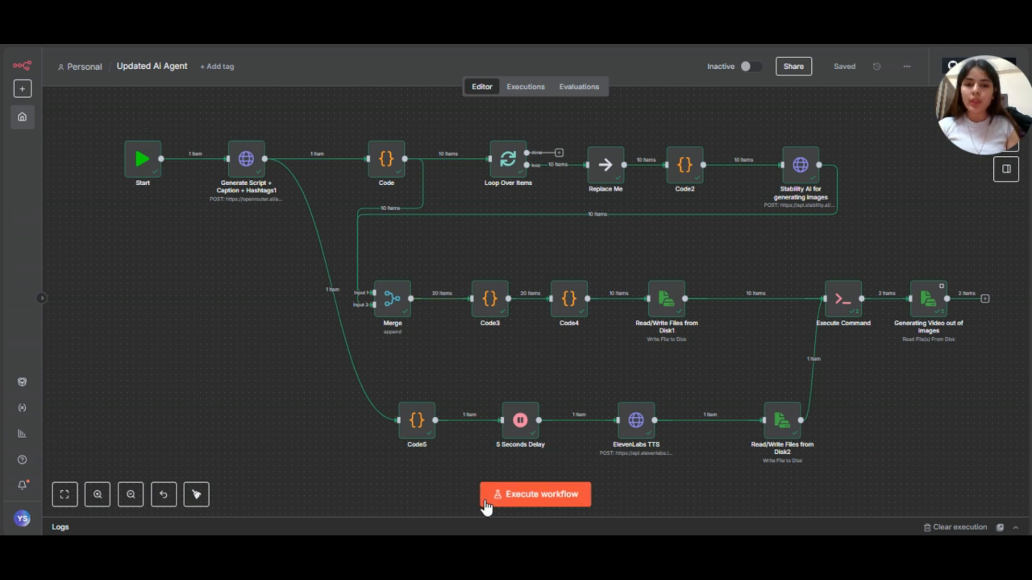
pyautogui.moveTo(130, 187)
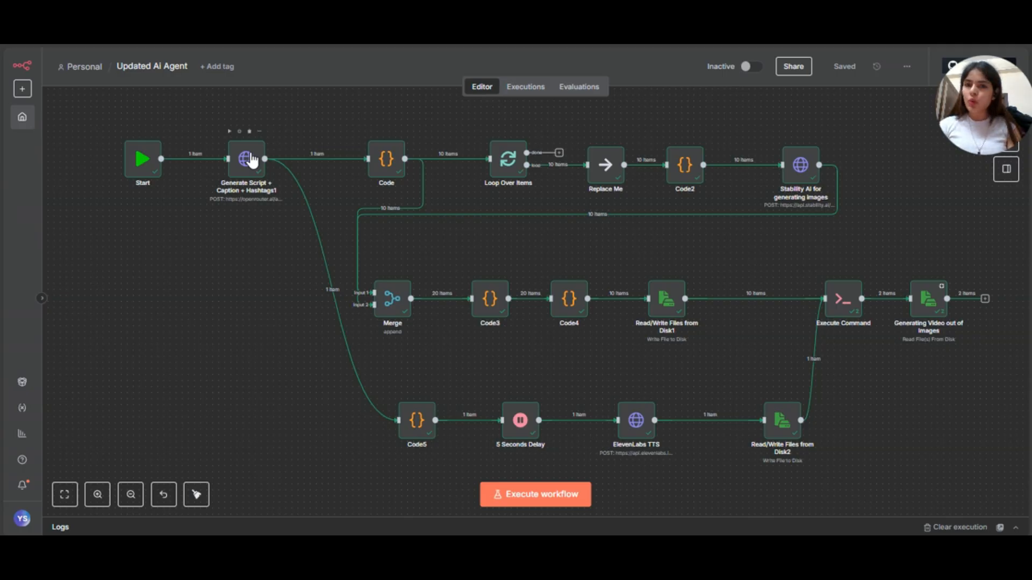
# Inspect the Generate Script + Caption + Hashtags1 request and keep its method as POST.
pyautogui.click(245, 159)
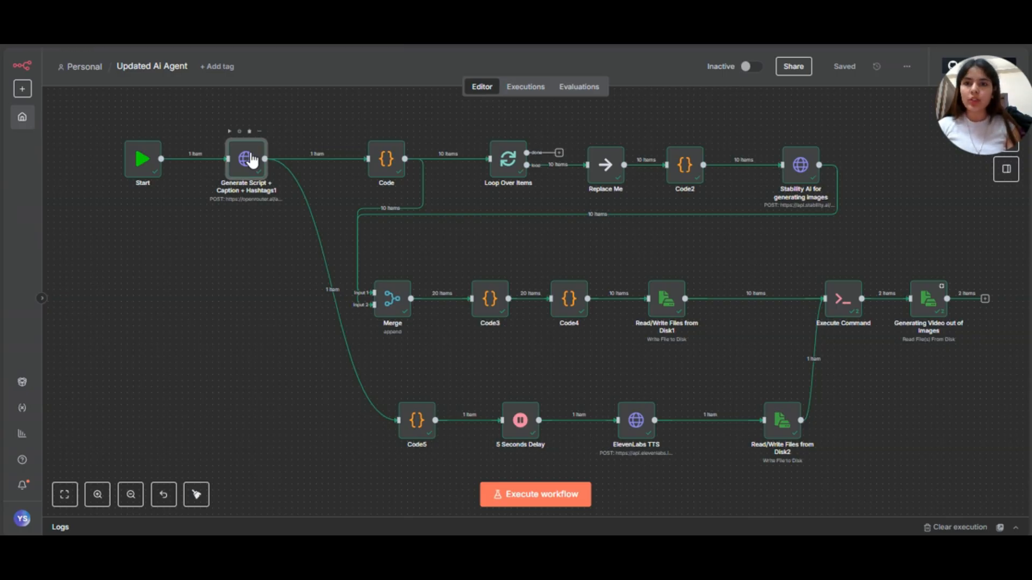
pyautogui.doubleClick(246, 160)
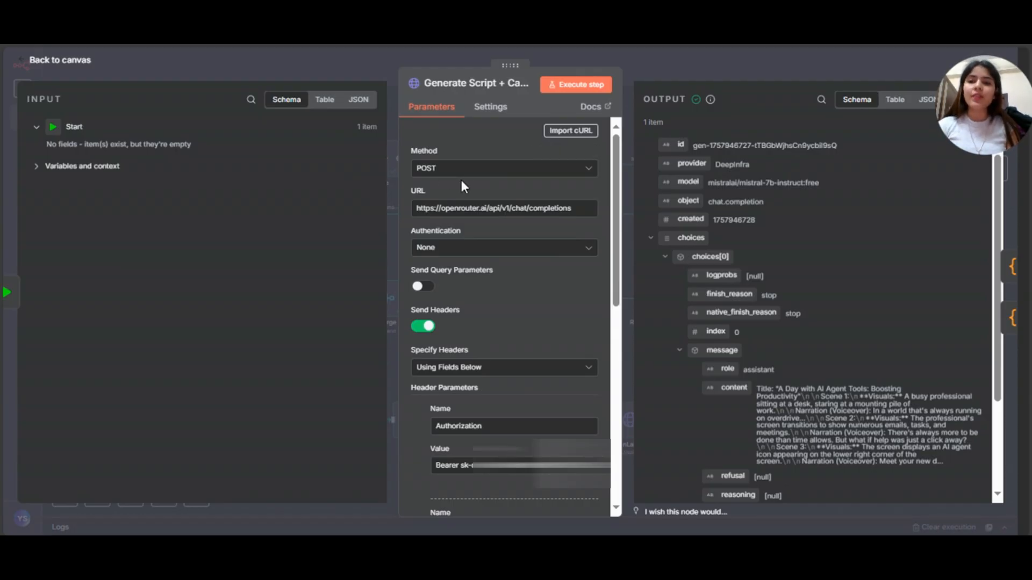
pyautogui.moveTo(500, 167)
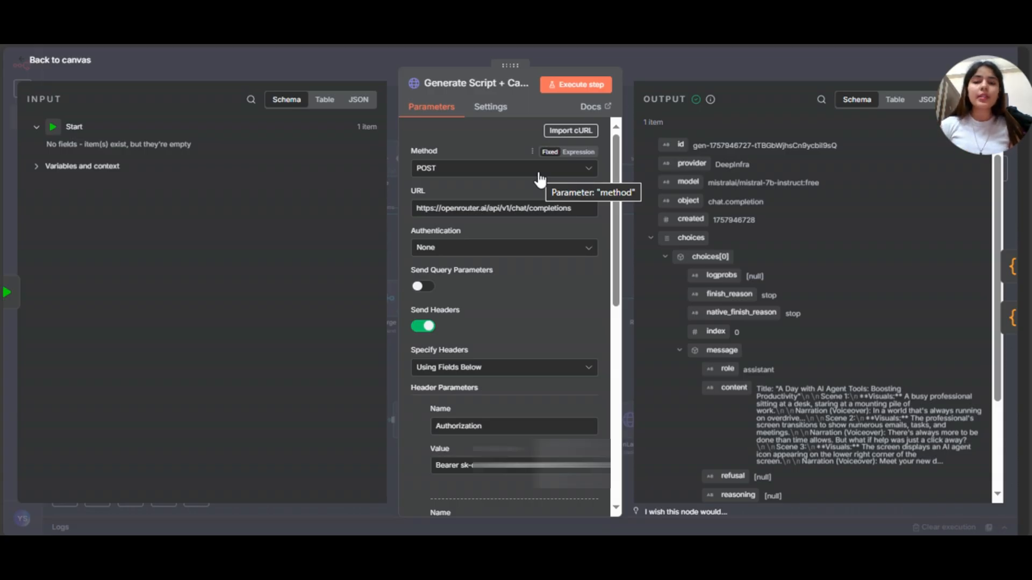
pyautogui.click(503, 168)
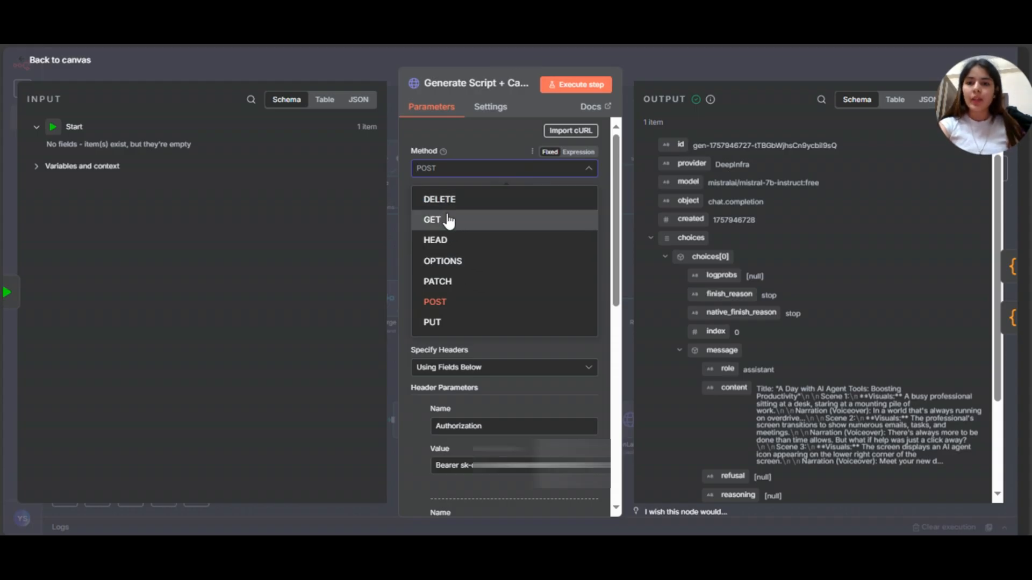
pyautogui.moveTo(361, 228)
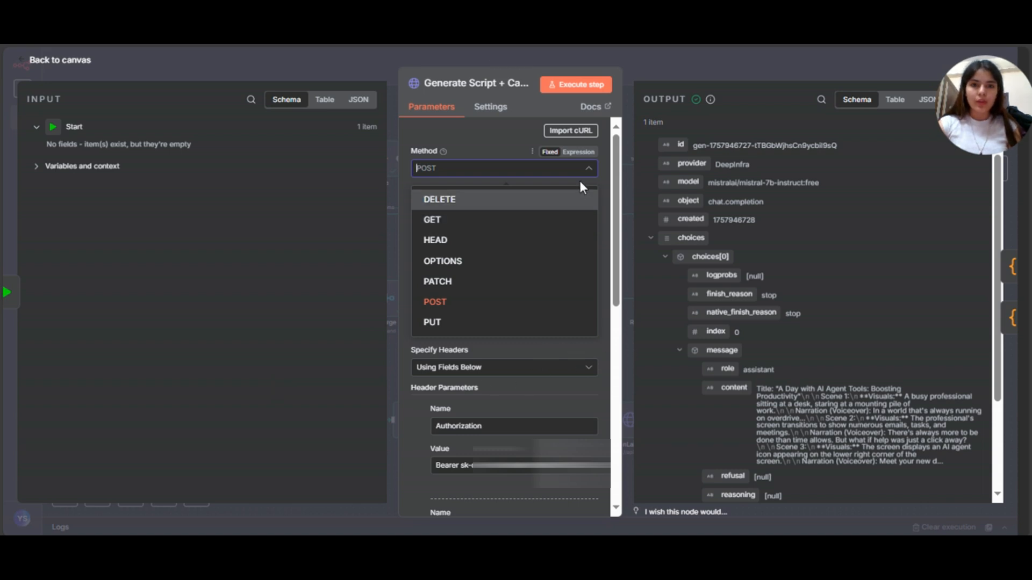
pyautogui.click(434, 302)
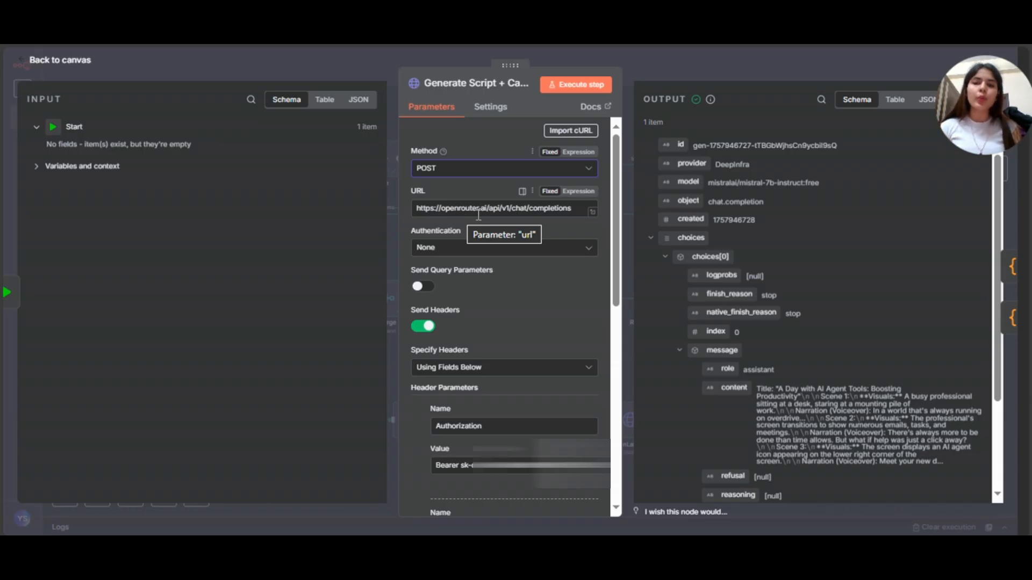
pyautogui.moveTo(478, 340)
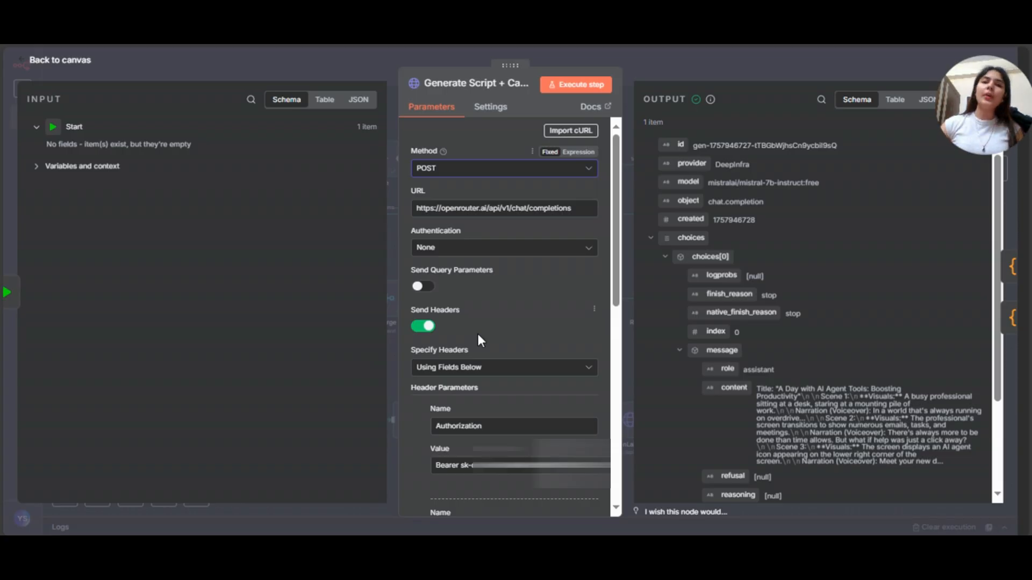
pyautogui.scroll(-3)
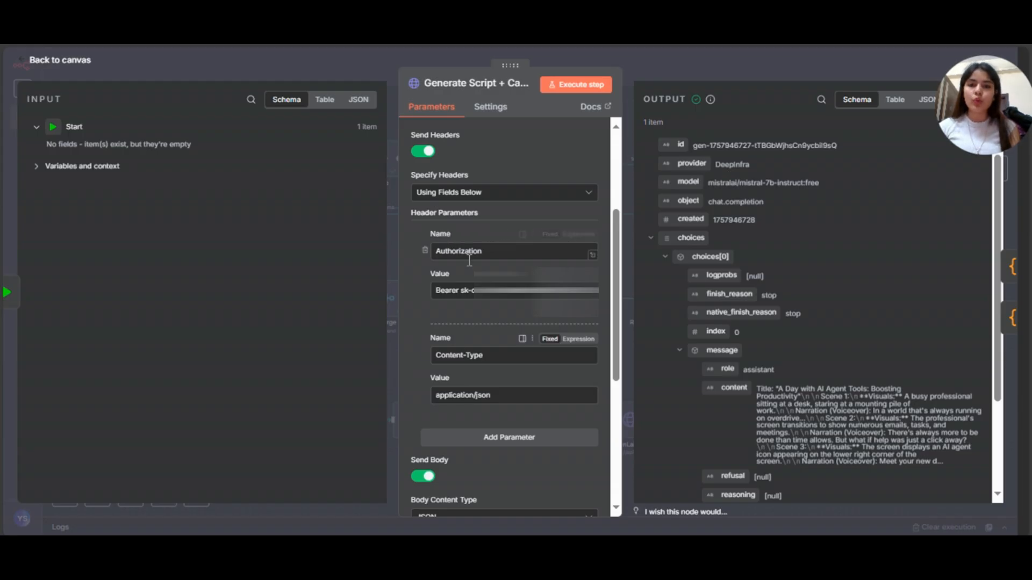
pyautogui.moveTo(478, 379)
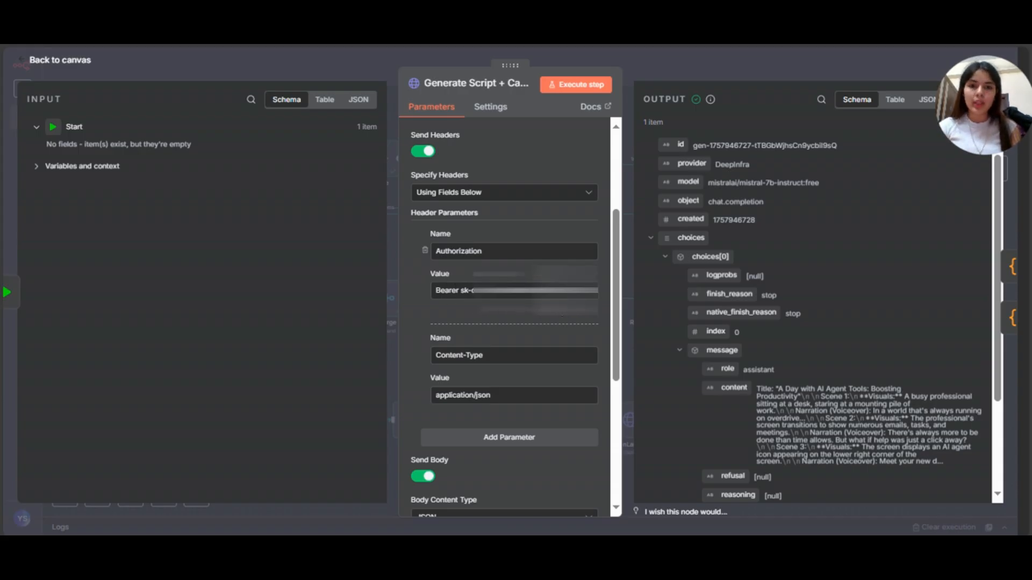
pyautogui.moveTo(514, 290)
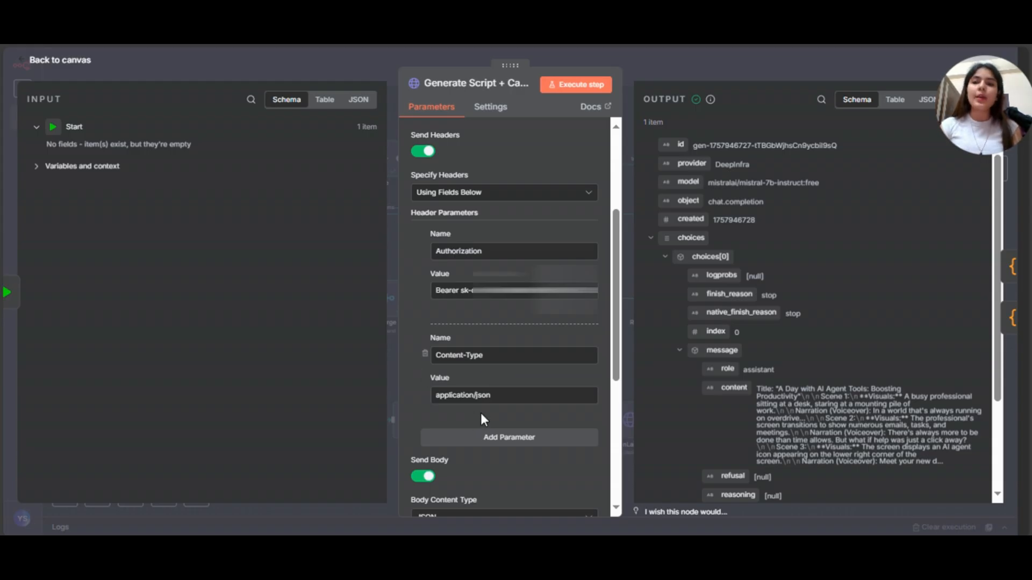
pyautogui.scroll(-3)
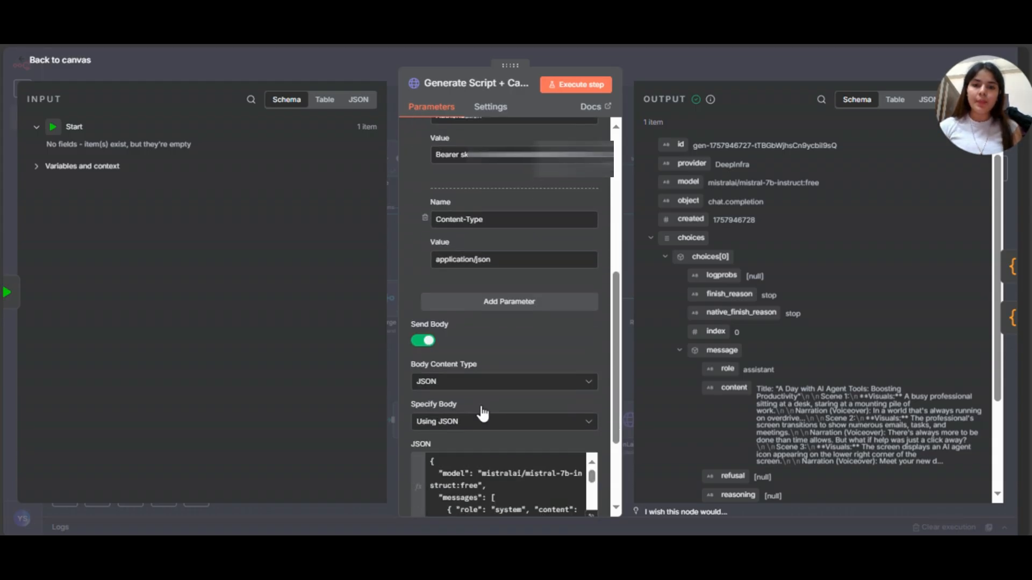
# Scroll the script-generation request down to its JSON body with the 10-scene prompt.
pyautogui.scroll(-3)
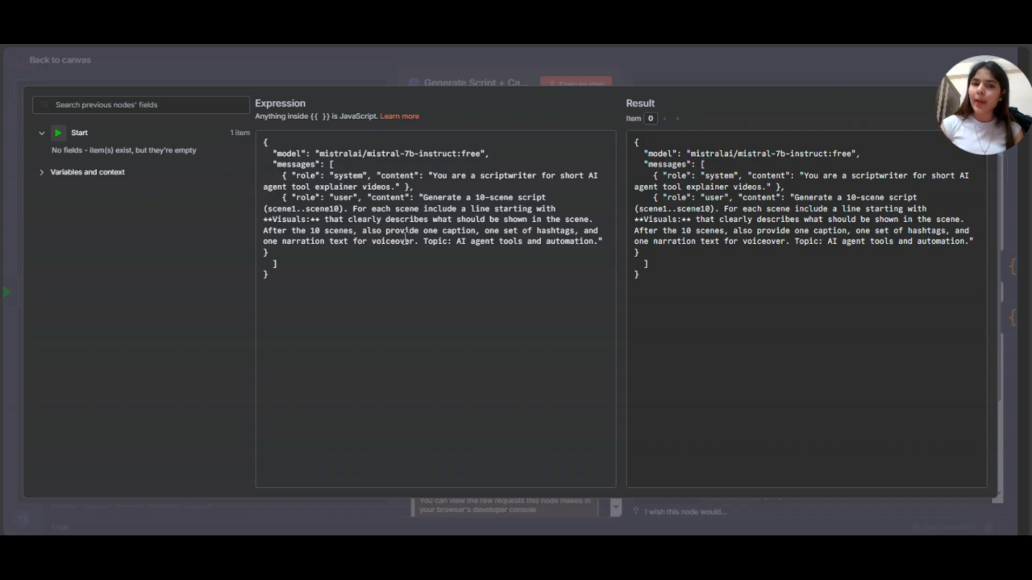
pyautogui.moveTo(375, 278)
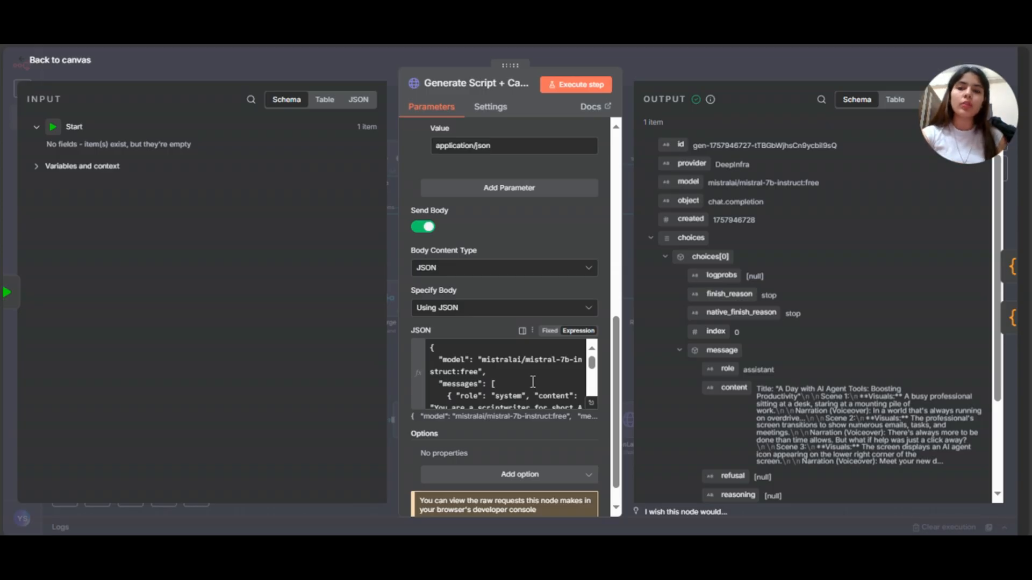
pyautogui.moveTo(783, 81)
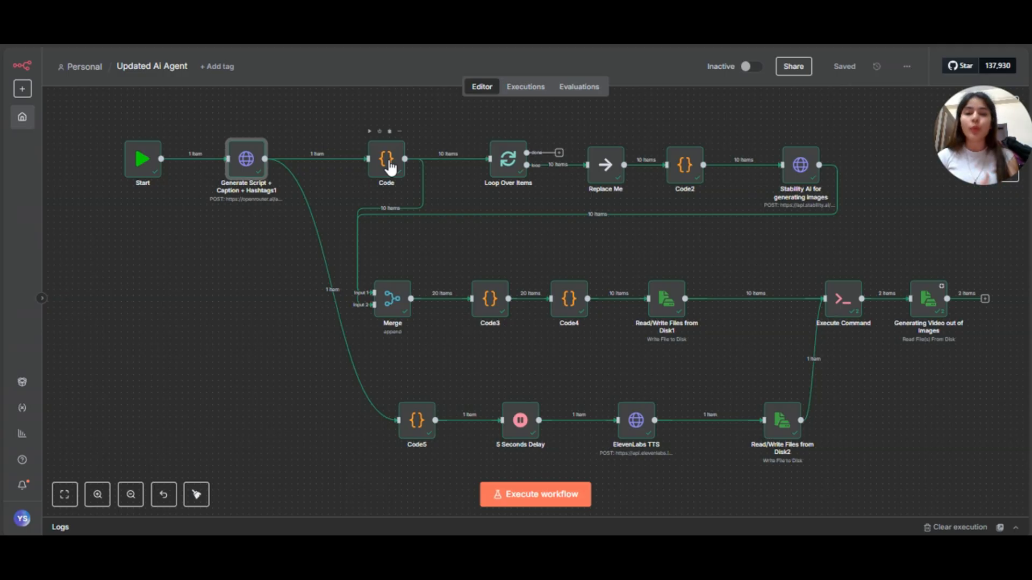
pyautogui.doubleClick(385, 159)
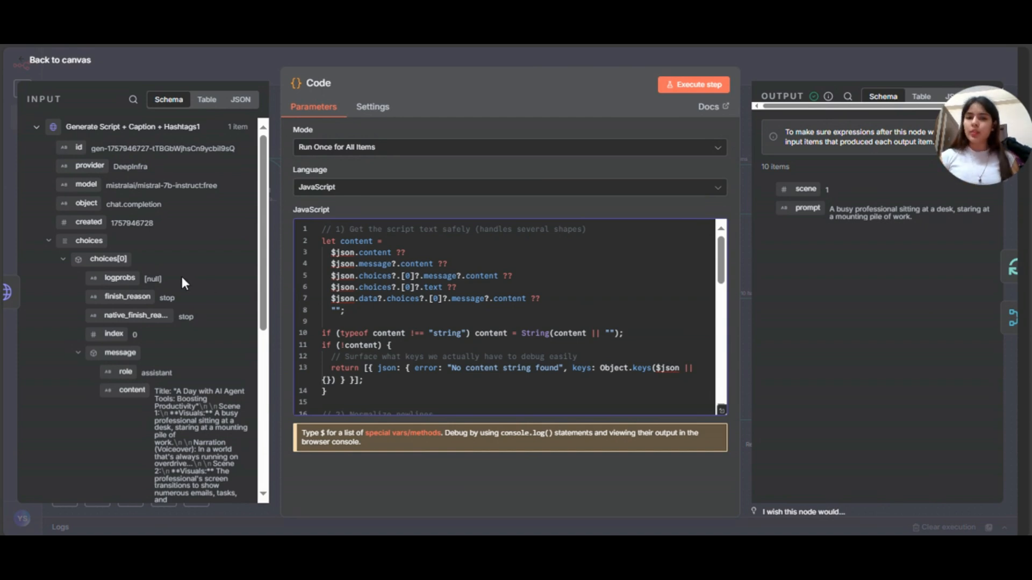
pyautogui.scroll(-3)
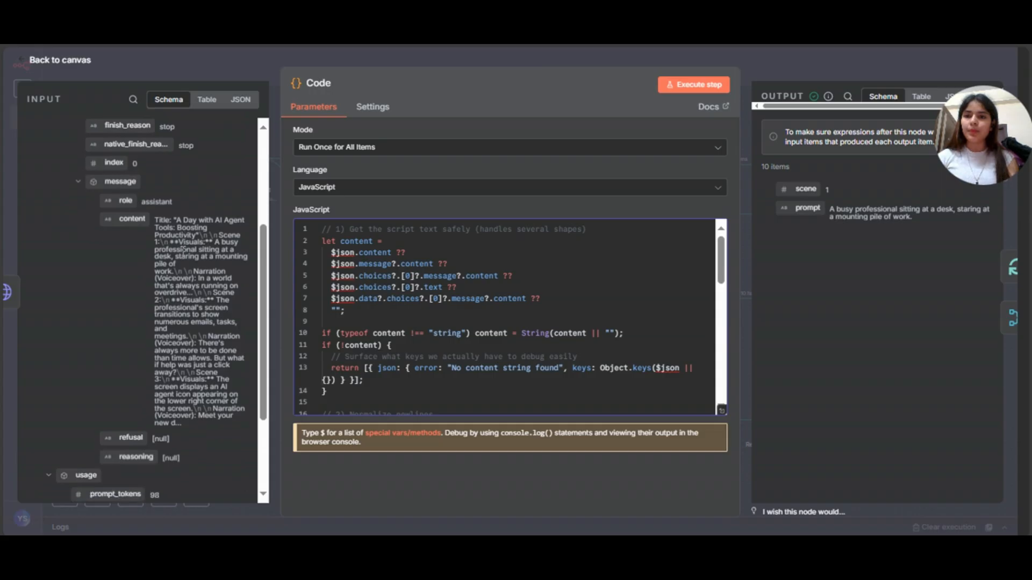
pyautogui.scroll(-3)
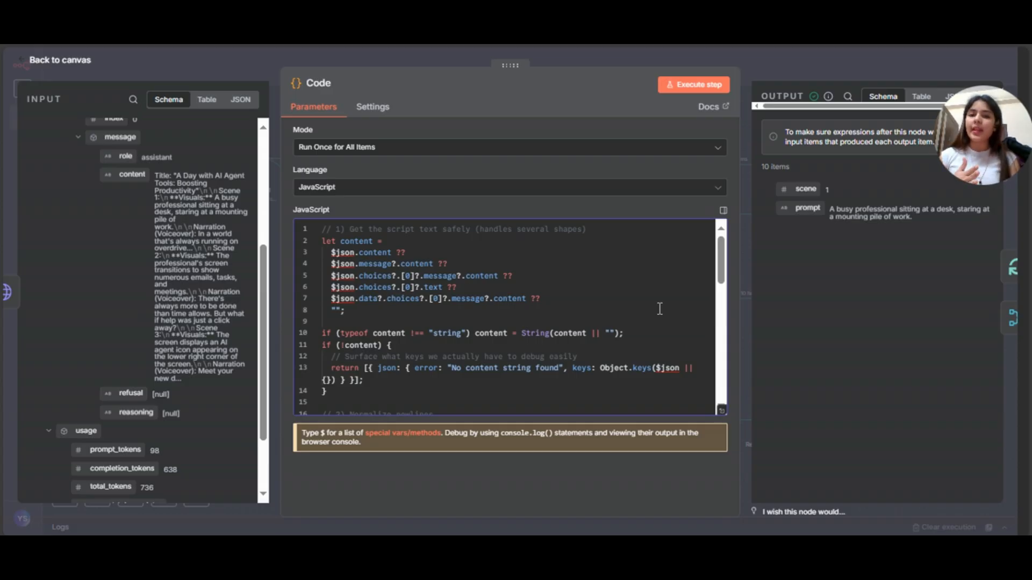
pyautogui.scroll(-3)
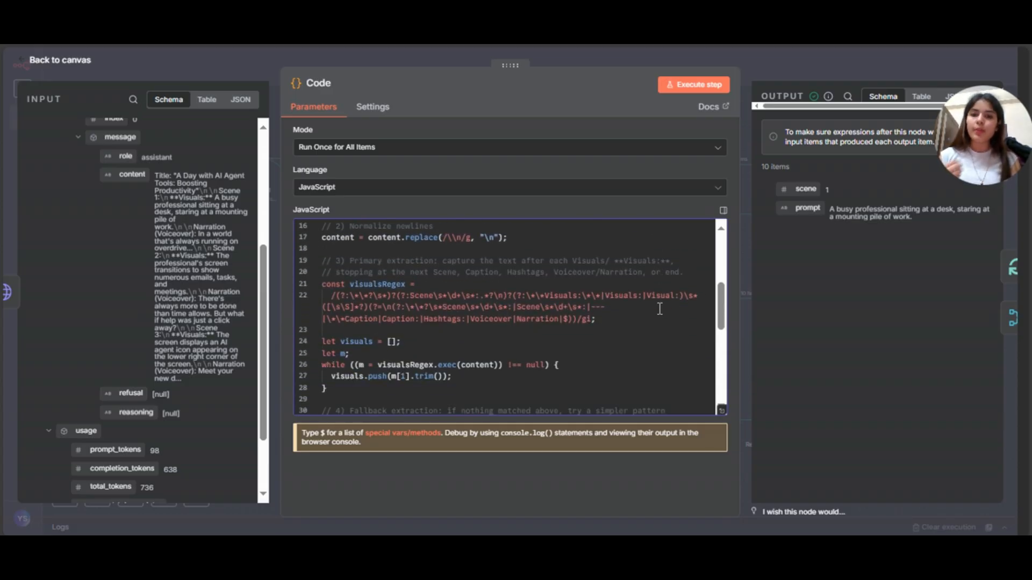
pyautogui.scroll(-3)
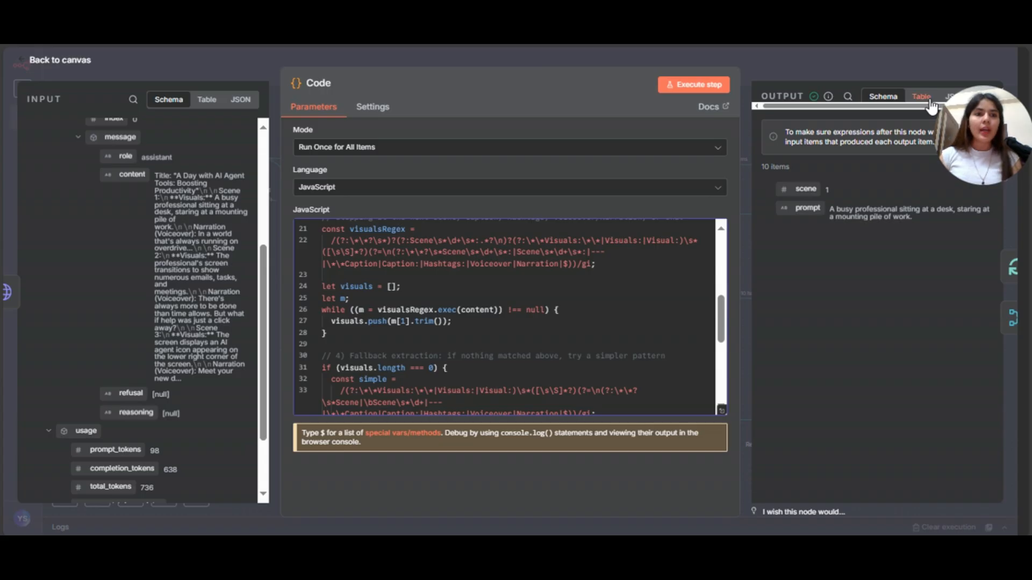
# View the Code node's ten extracted scenes and image prompts in Table form.
pyautogui.click(921, 96)
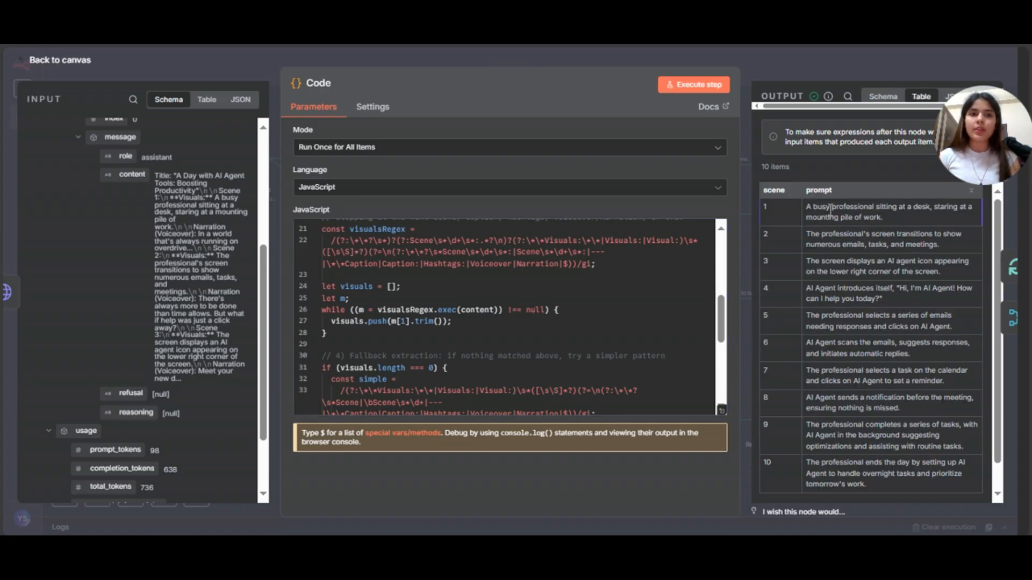
pyautogui.scroll(-3)
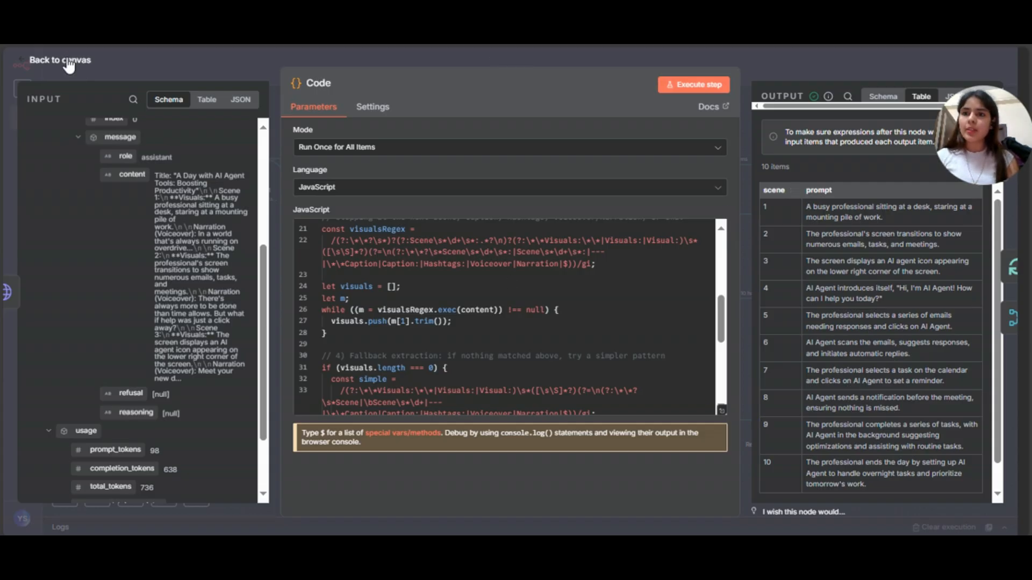
# Check the Loop Over Items node's batch of ten scene prompts, dismissing the storage notice, and return to the canvas.
pyautogui.click(59, 61)
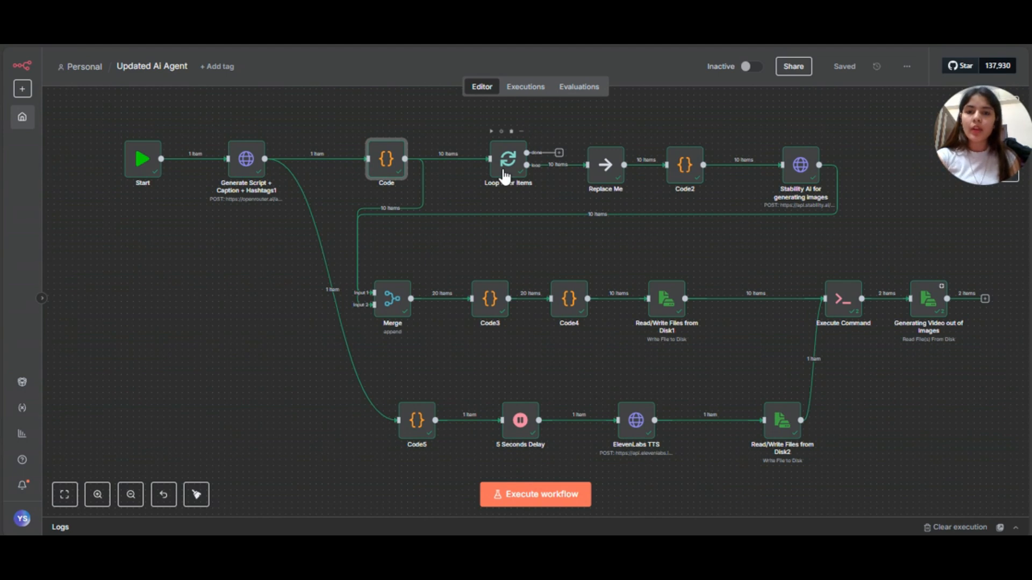
pyautogui.doubleClick(507, 159)
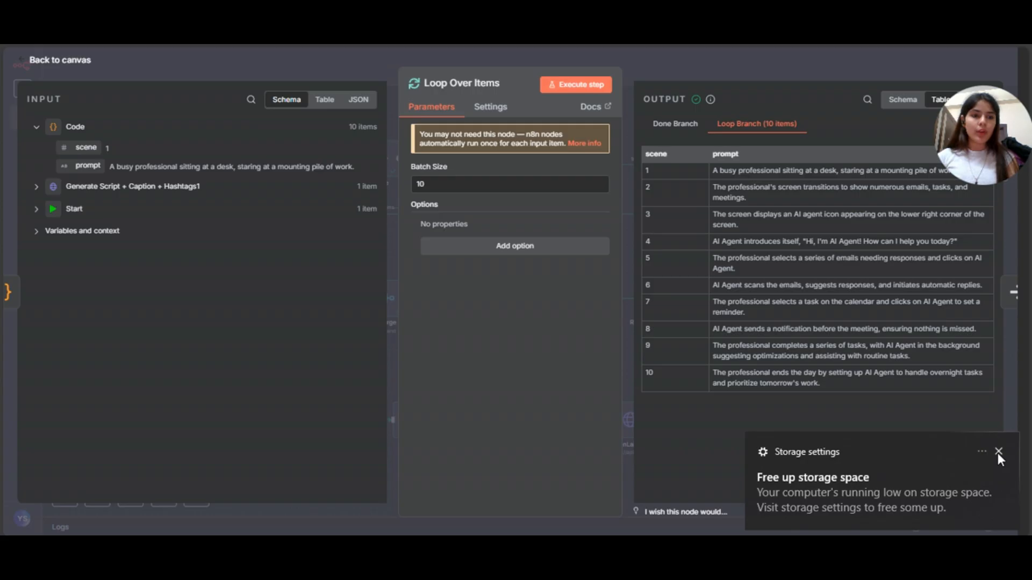
pyautogui.click(998, 453)
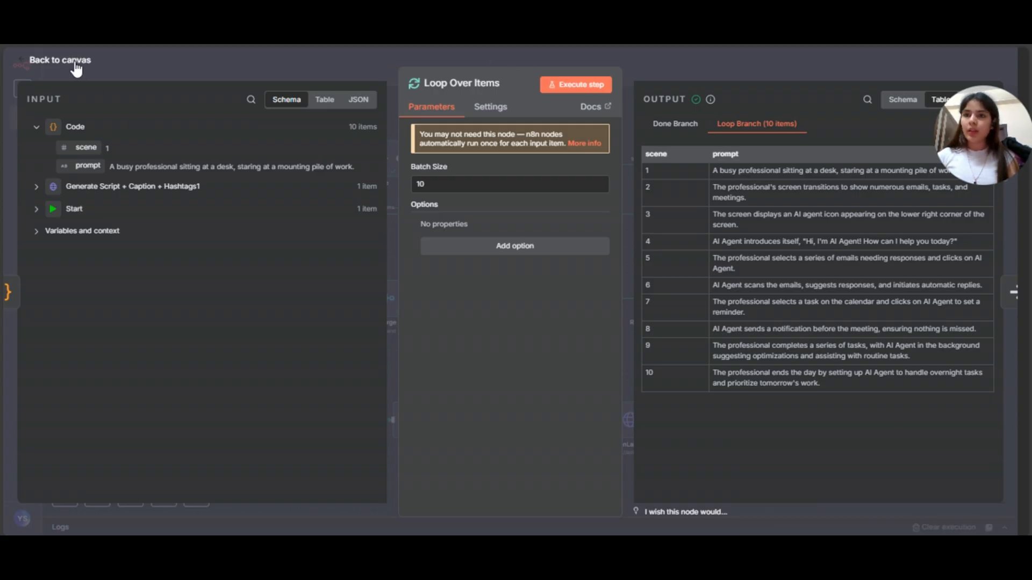
pyautogui.click(59, 60)
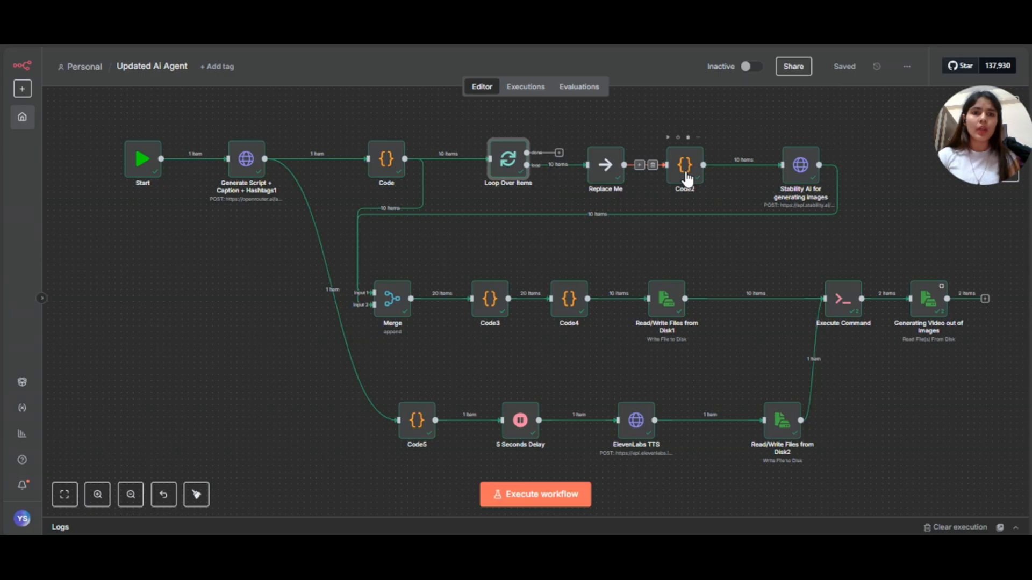
# Inspect the Code2 script that sanitizes the ten prompts for Stability AI.
pyautogui.doubleClick(685, 164)
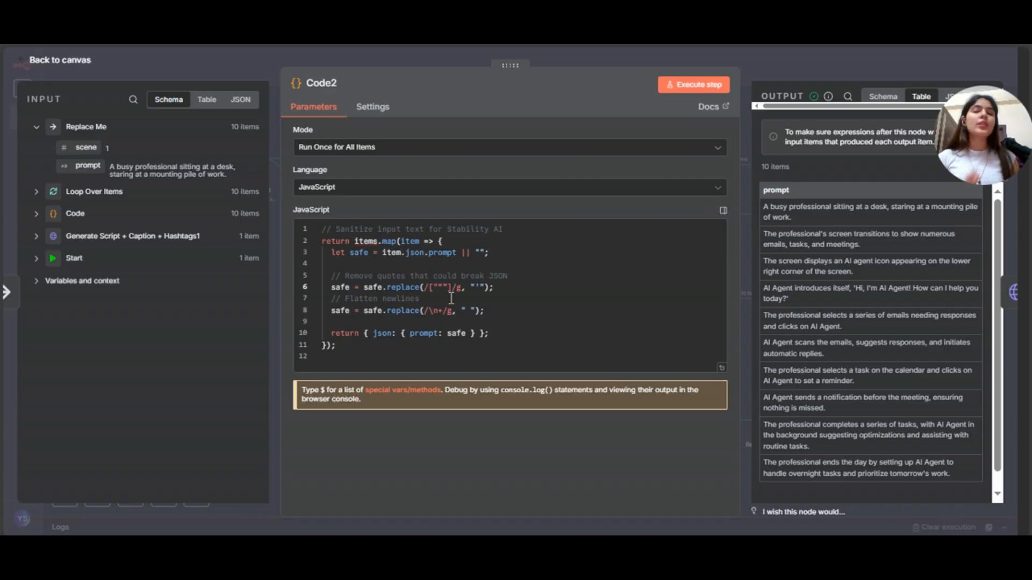
pyautogui.moveTo(438, 186)
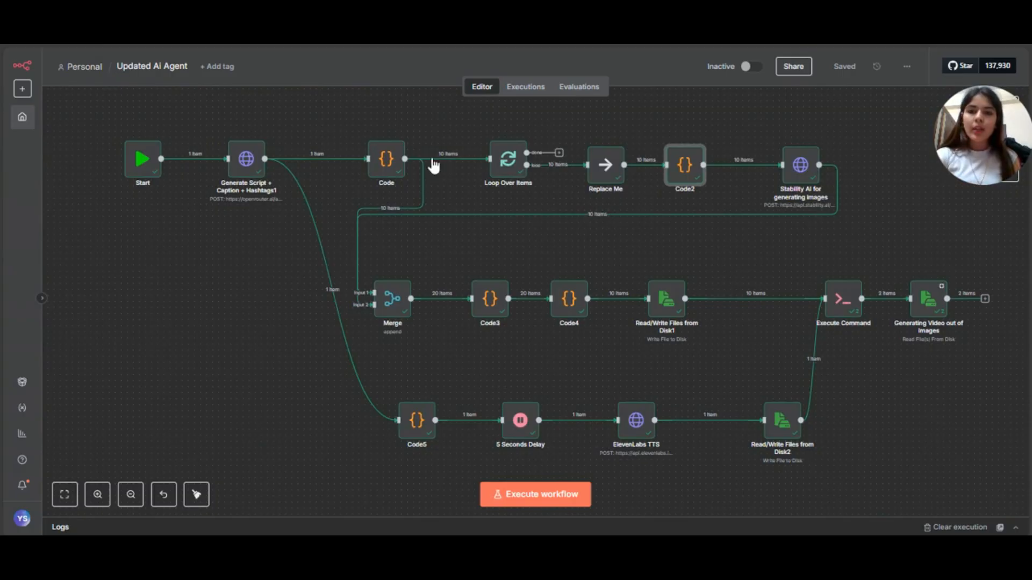
pyautogui.moveTo(801, 172)
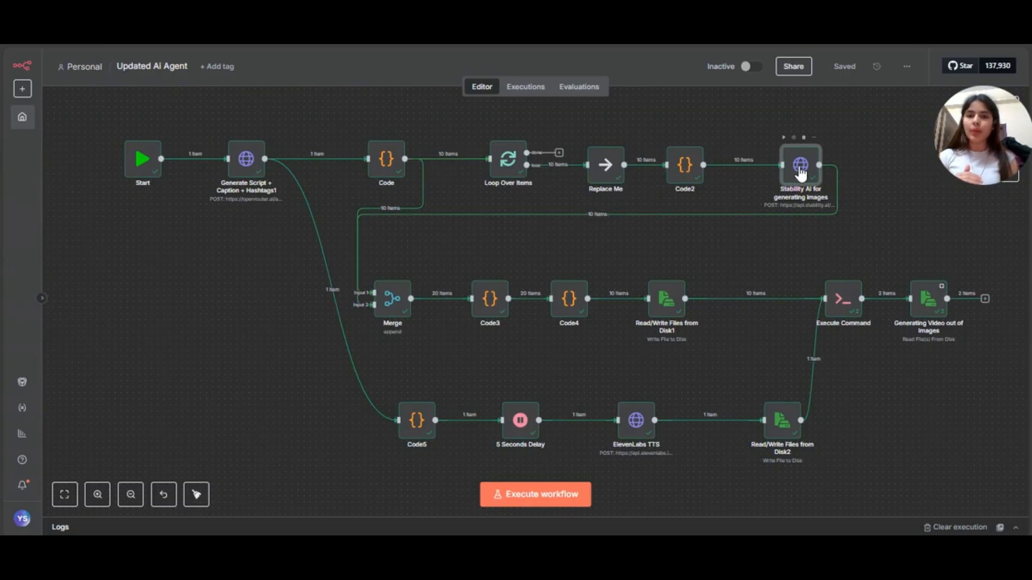
# Review the Stability AI request's headers and JSON body with cfg_scale 7, 1024×1024, one sample.
pyautogui.doubleClick(799, 163)
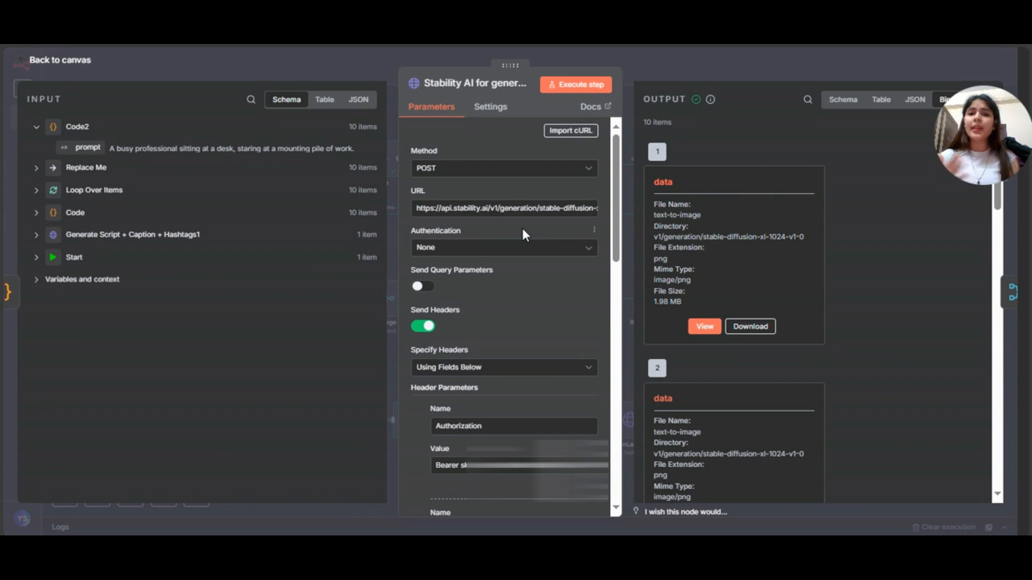
pyautogui.moveTo(505, 348)
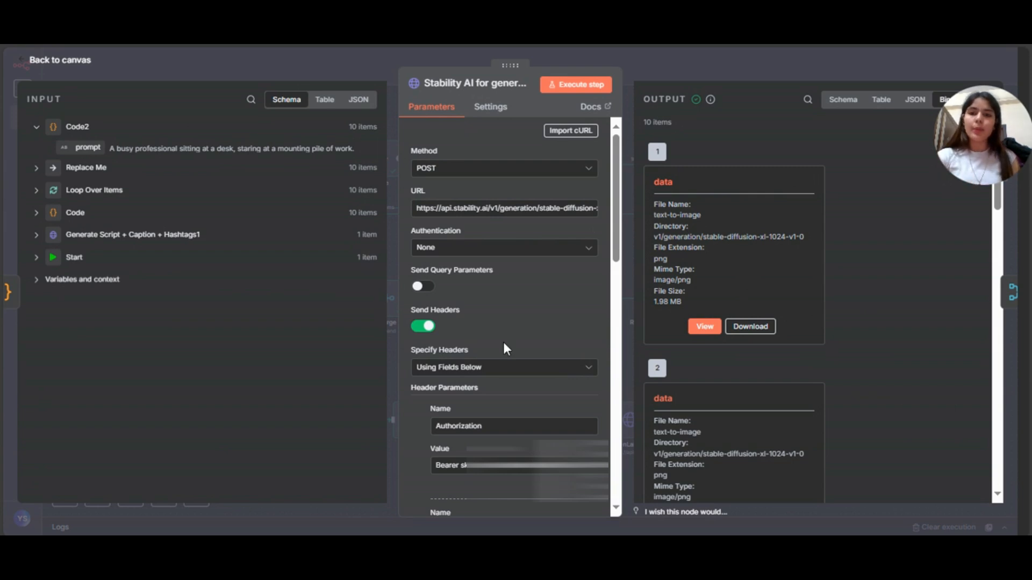
pyautogui.moveTo(476, 234)
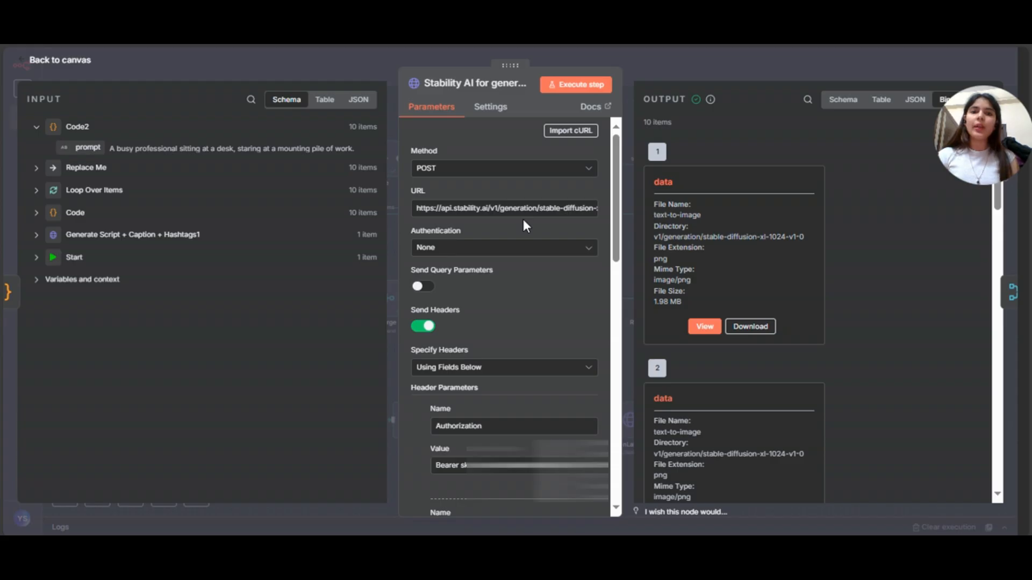
pyautogui.scroll(-3)
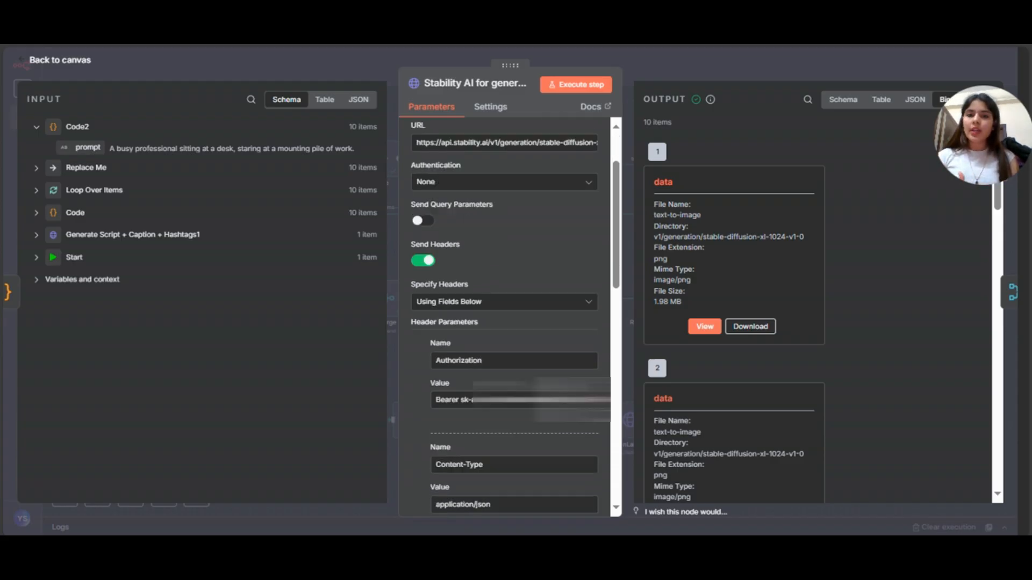
pyautogui.scroll(-3)
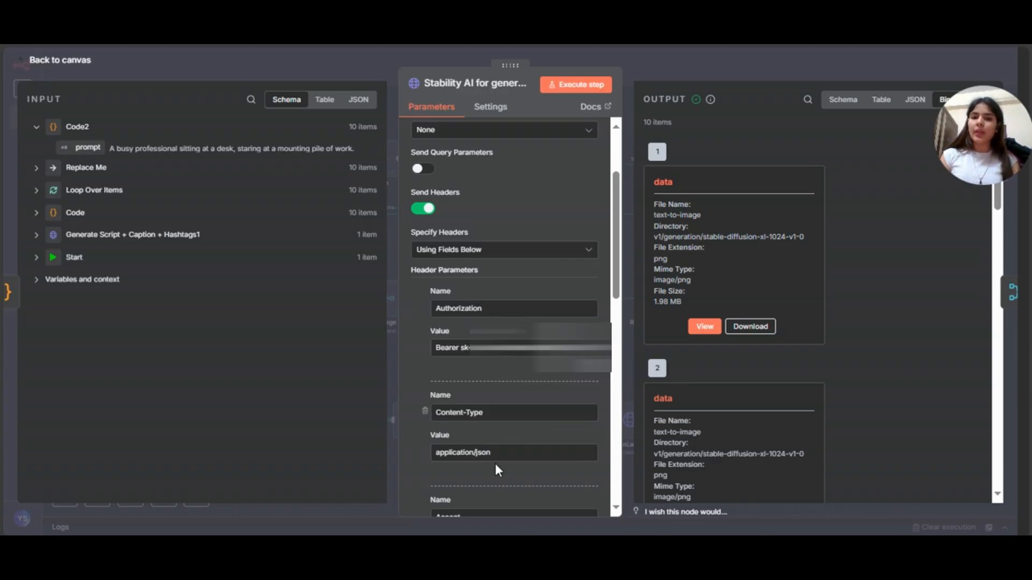
pyautogui.scroll(-3)
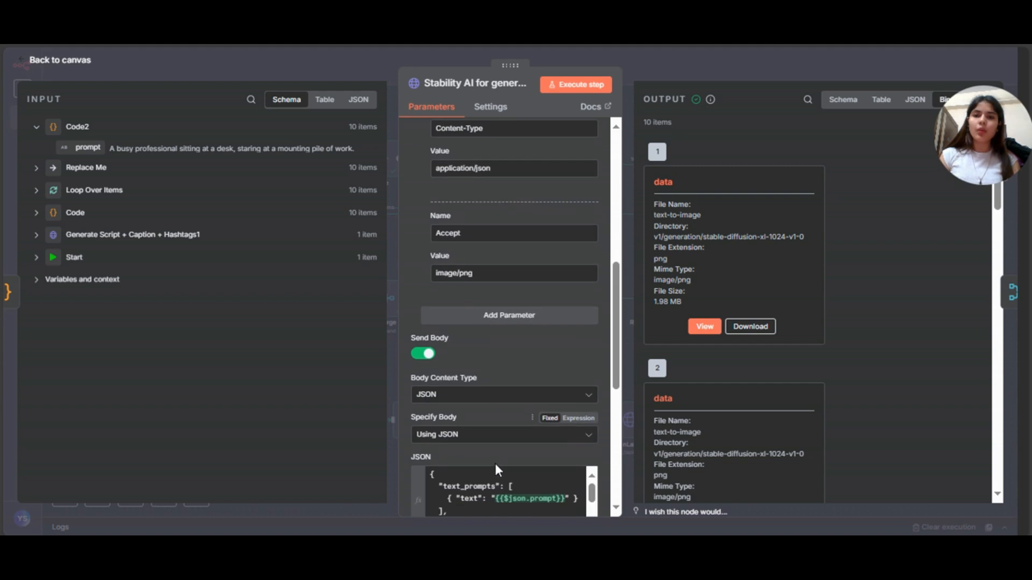
pyautogui.scroll(-3)
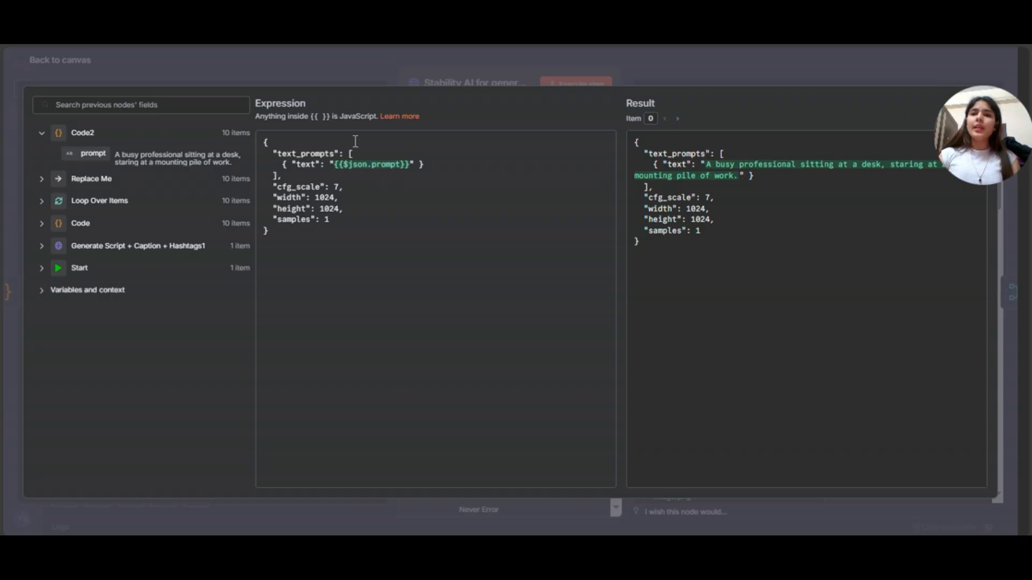
pyautogui.moveTo(405, 170)
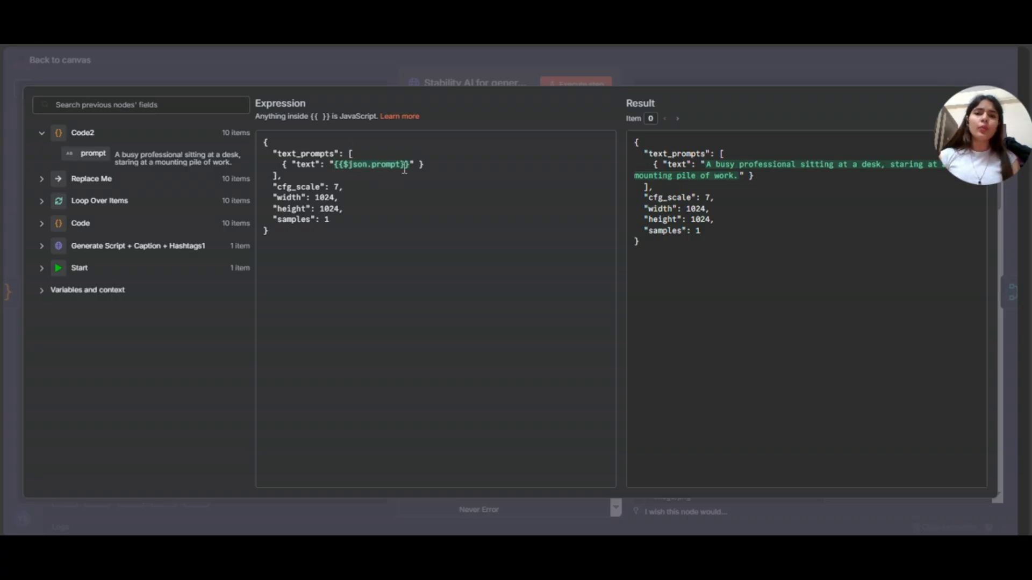
pyautogui.moveTo(98, 127)
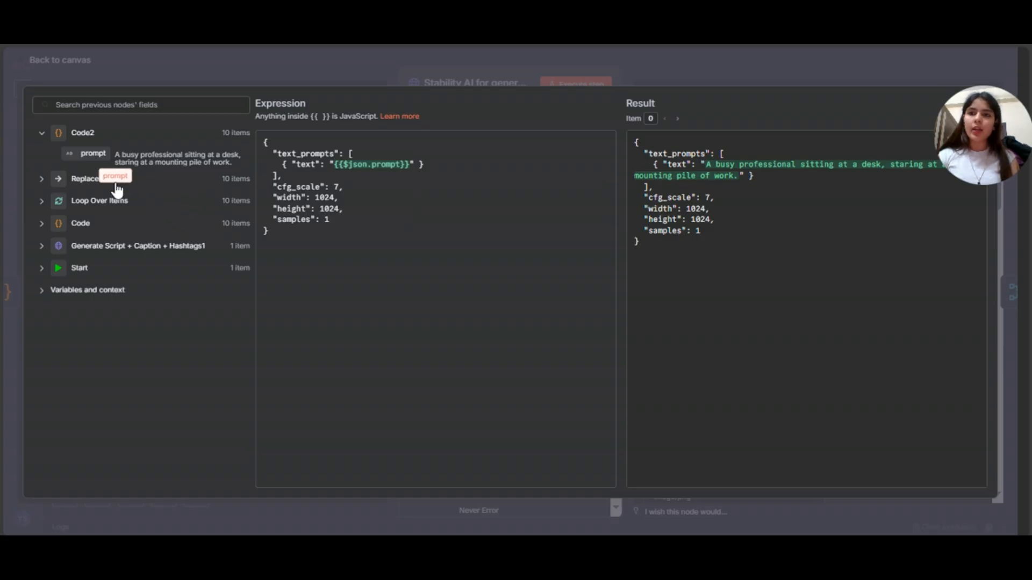
pyautogui.moveTo(105, 177)
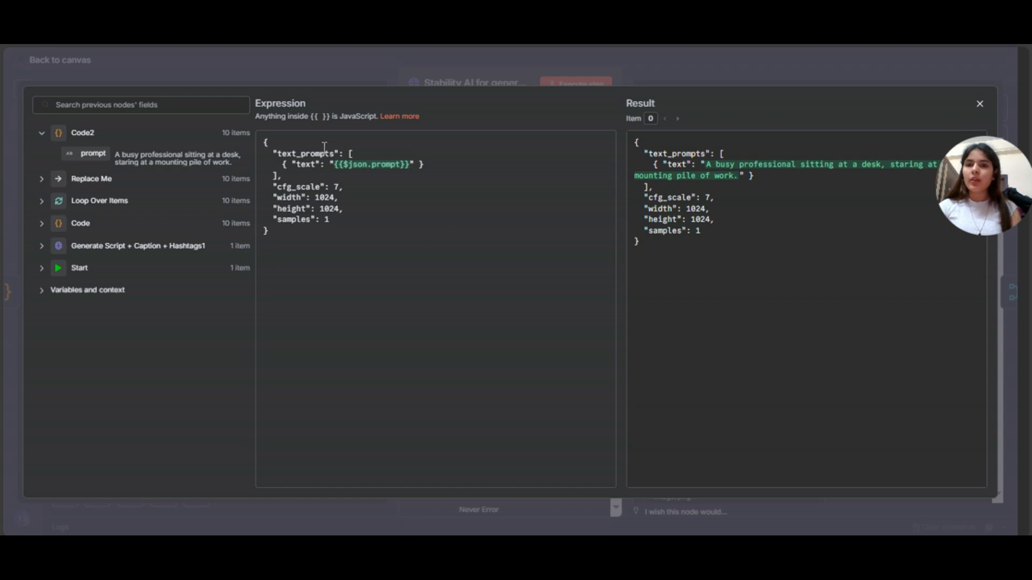
pyautogui.moveTo(305, 201)
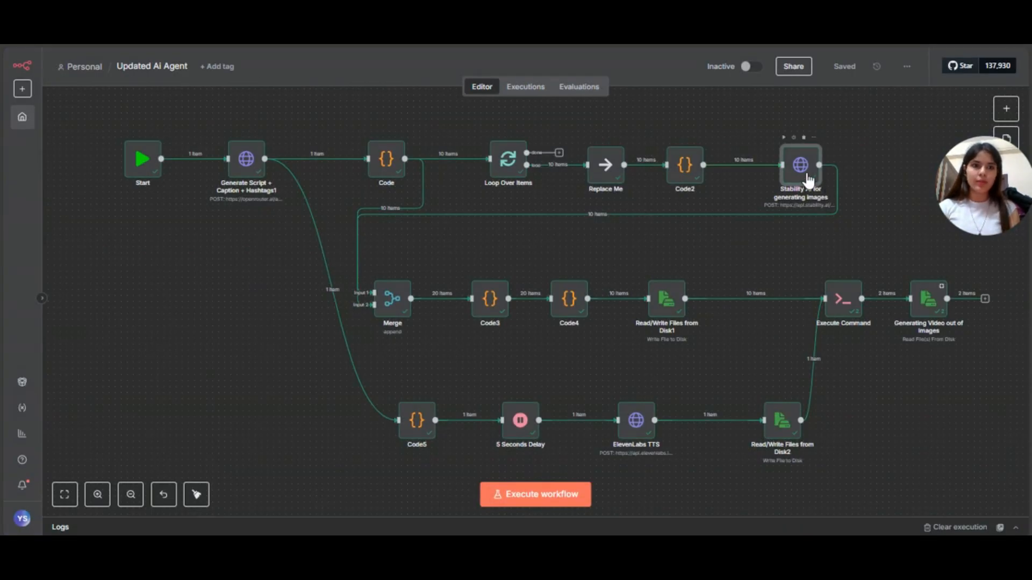
# Preview the first four PNG images in the Stability AI node's binary output.
pyautogui.doubleClick(799, 164)
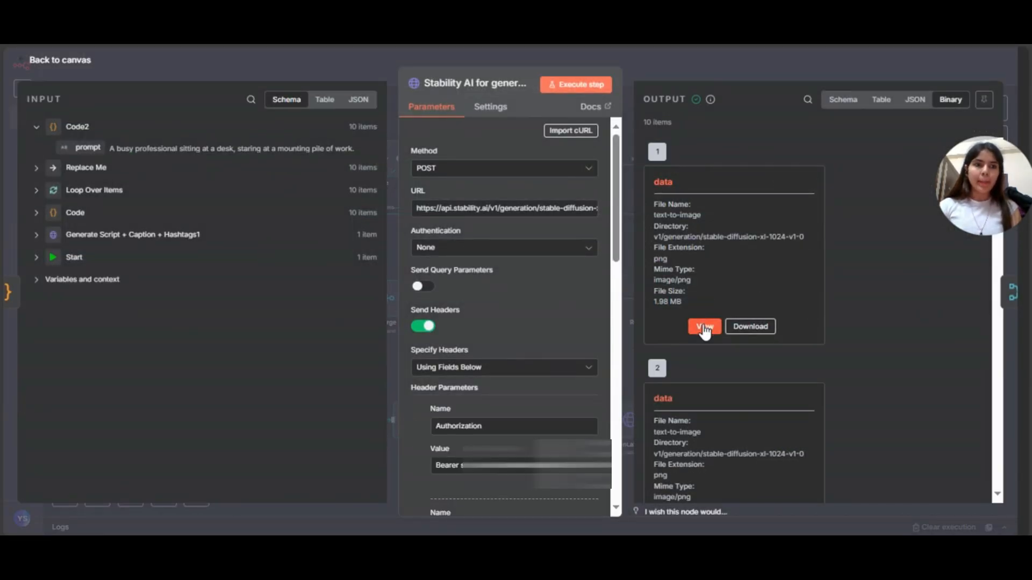
pyautogui.click(703, 326)
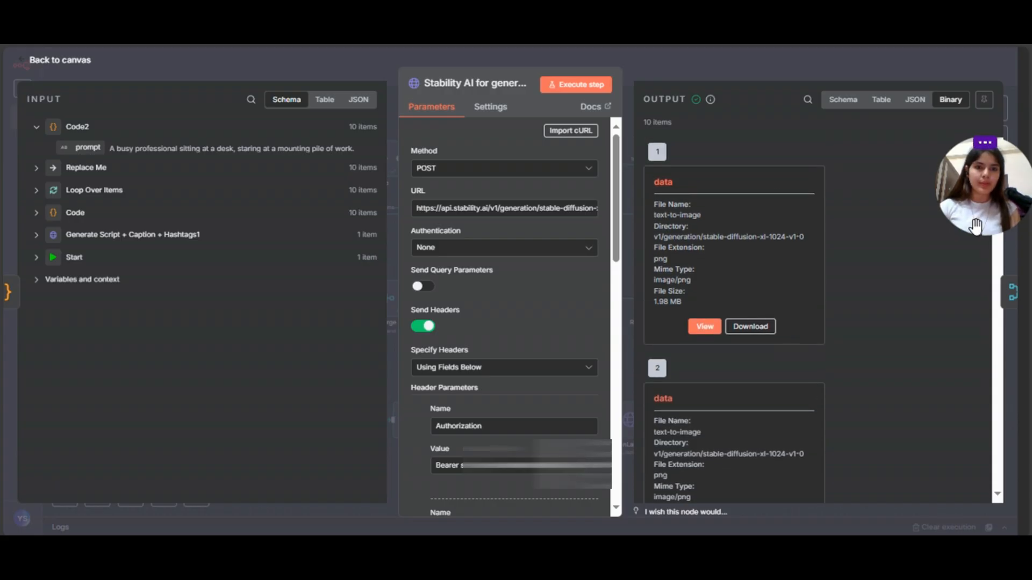
pyautogui.moveTo(848, 357)
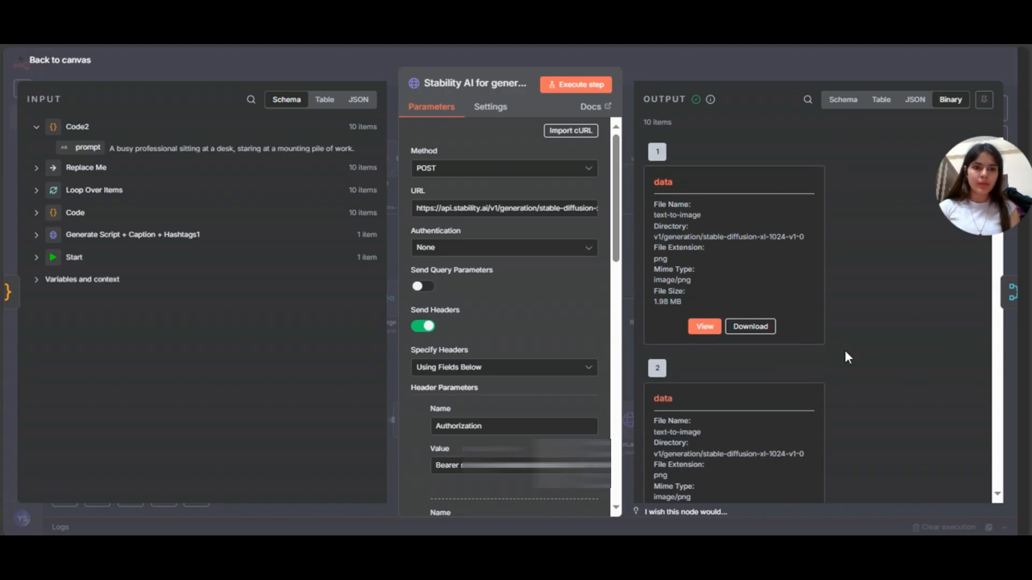
pyautogui.scroll(-3)
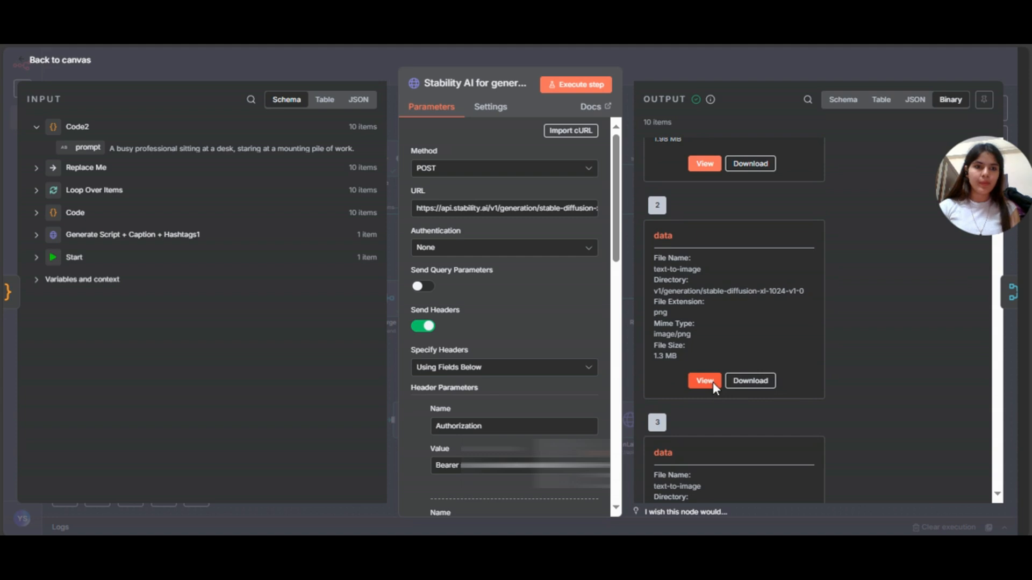
pyautogui.click(703, 380)
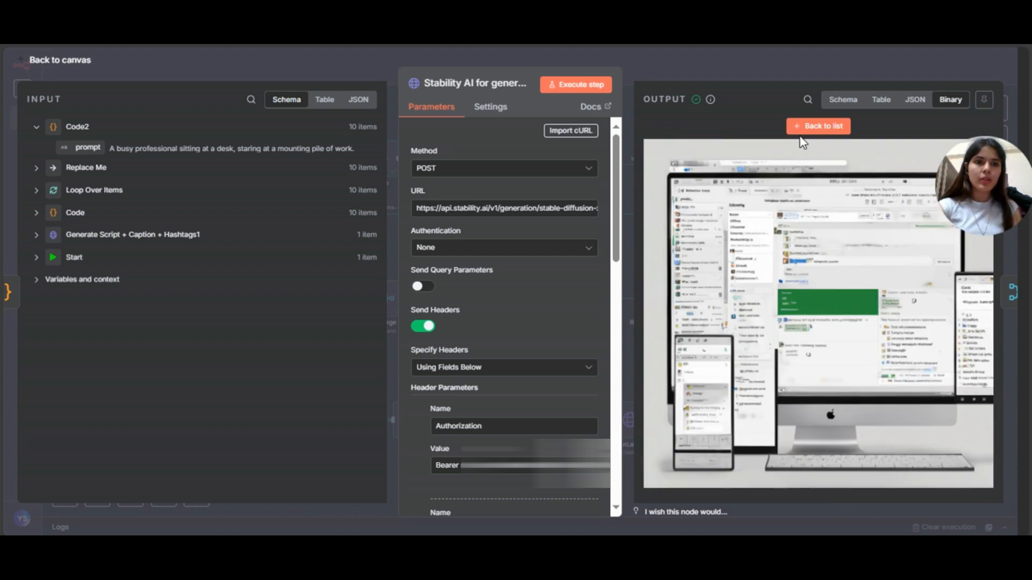
pyautogui.click(817, 126)
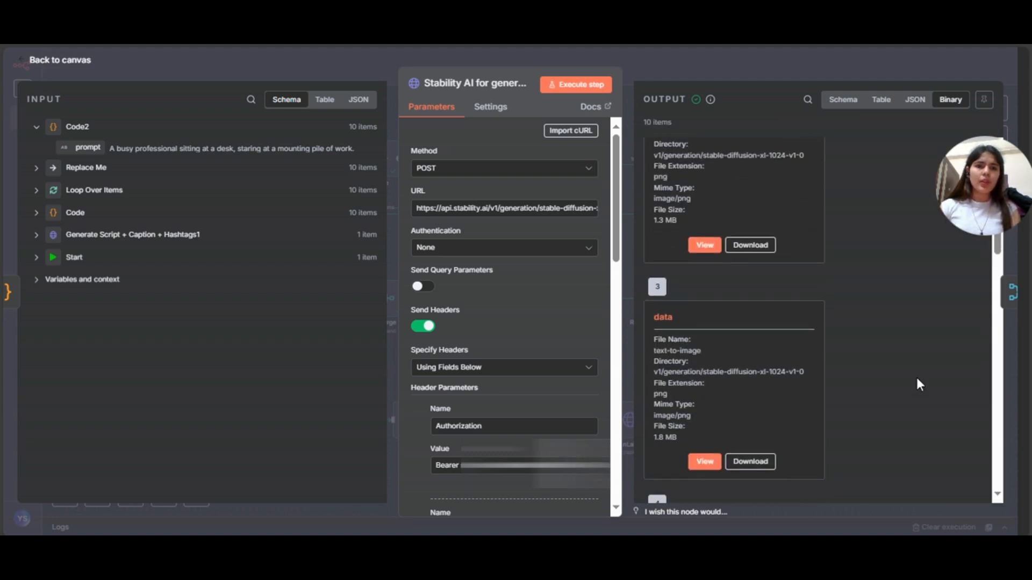
pyautogui.scroll(-3)
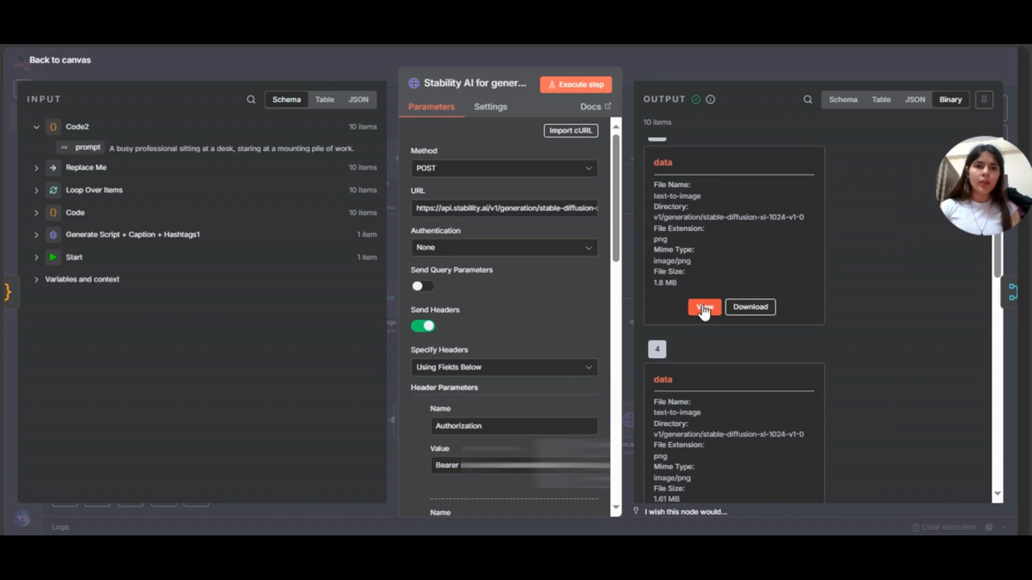
pyautogui.click(702, 307)
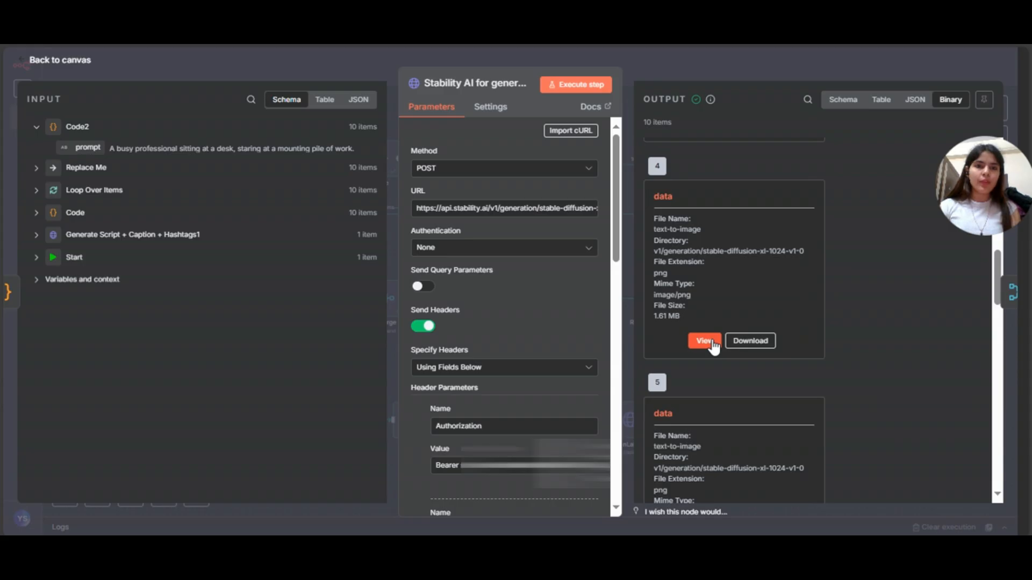
pyautogui.click(703, 341)
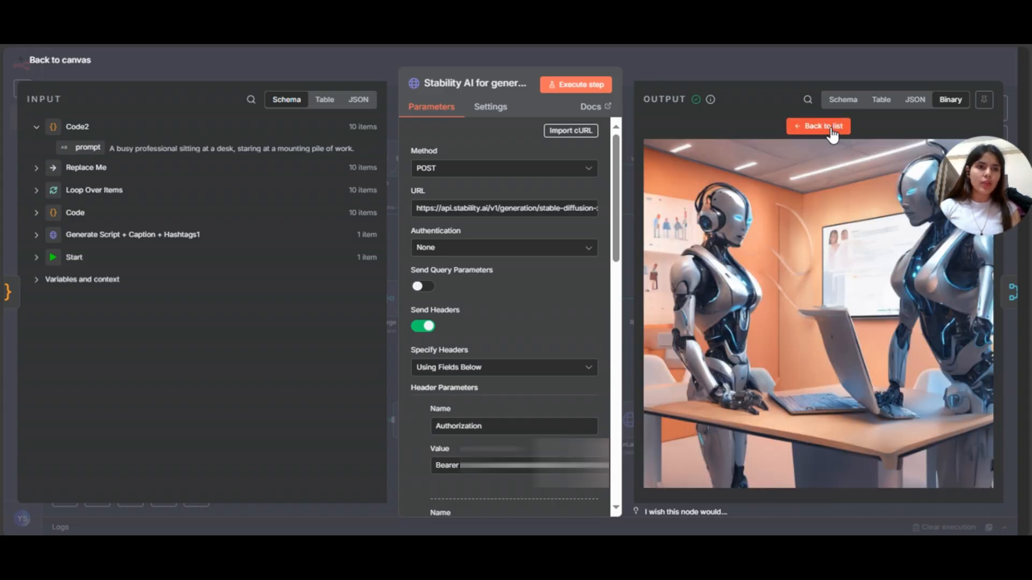
pyautogui.click(817, 126)
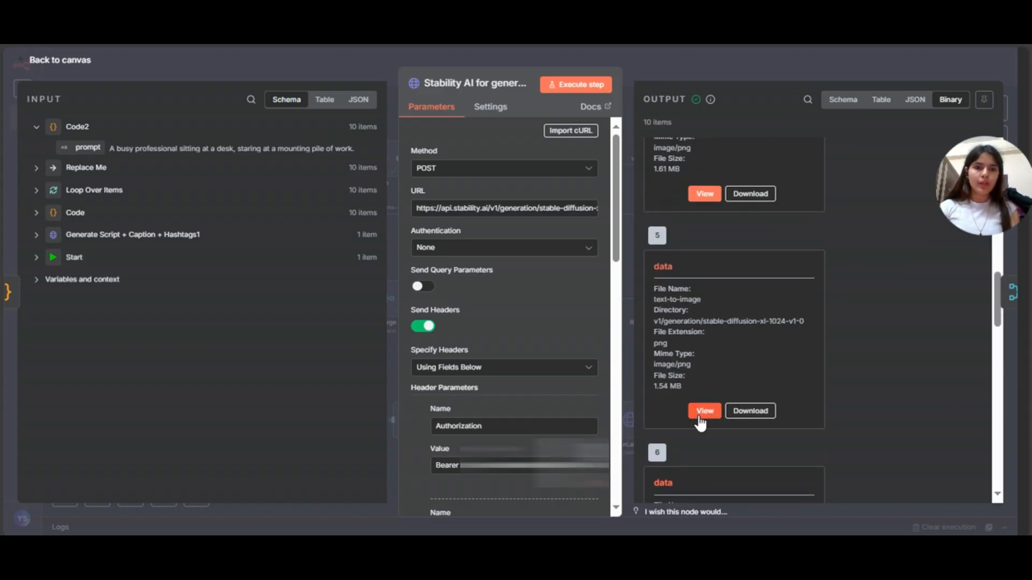
pyautogui.moveTo(845, 313)
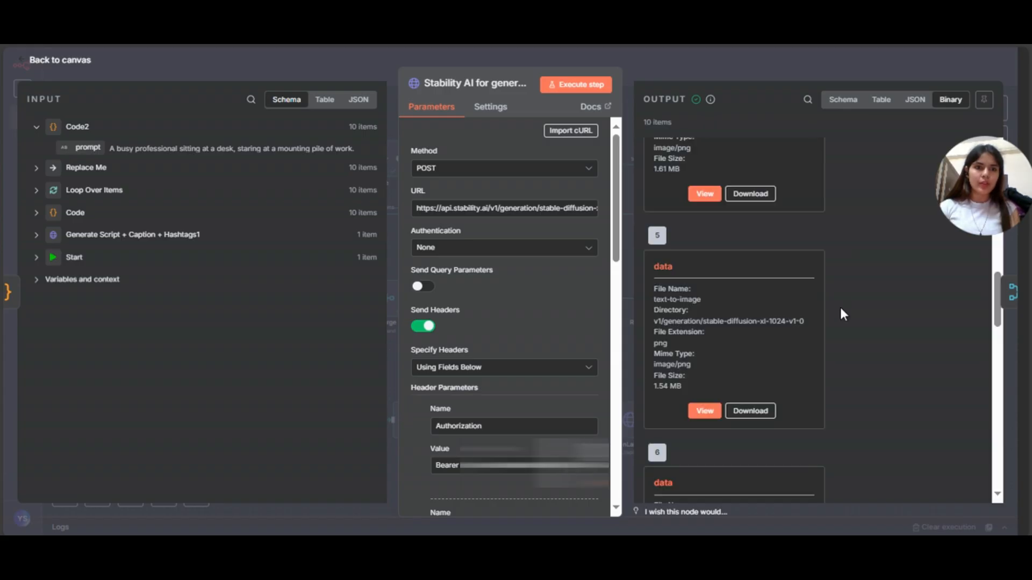
# Preview the remaining generated images, then return to the workflow canvas.
pyautogui.scroll(-3)
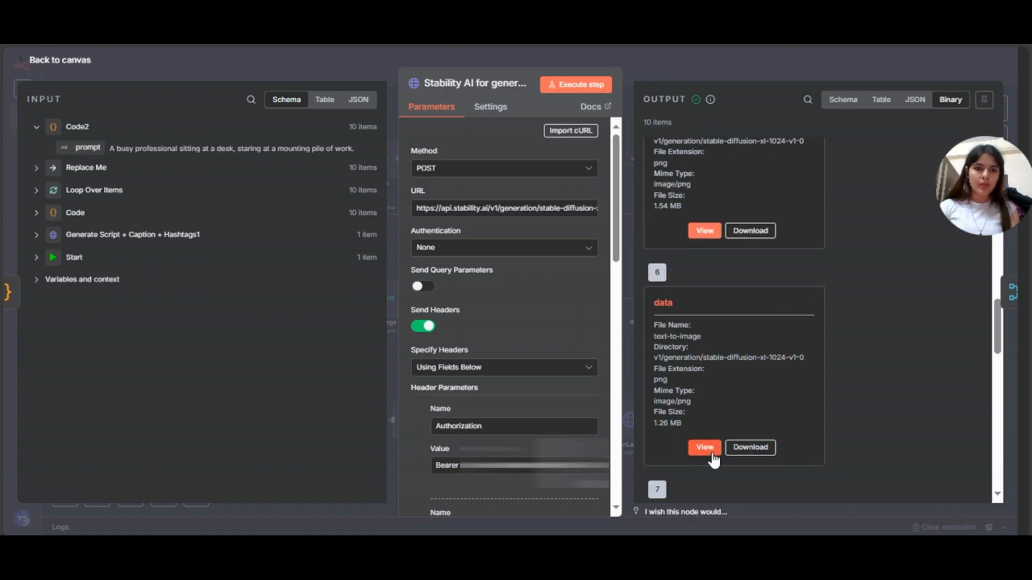
pyautogui.click(703, 447)
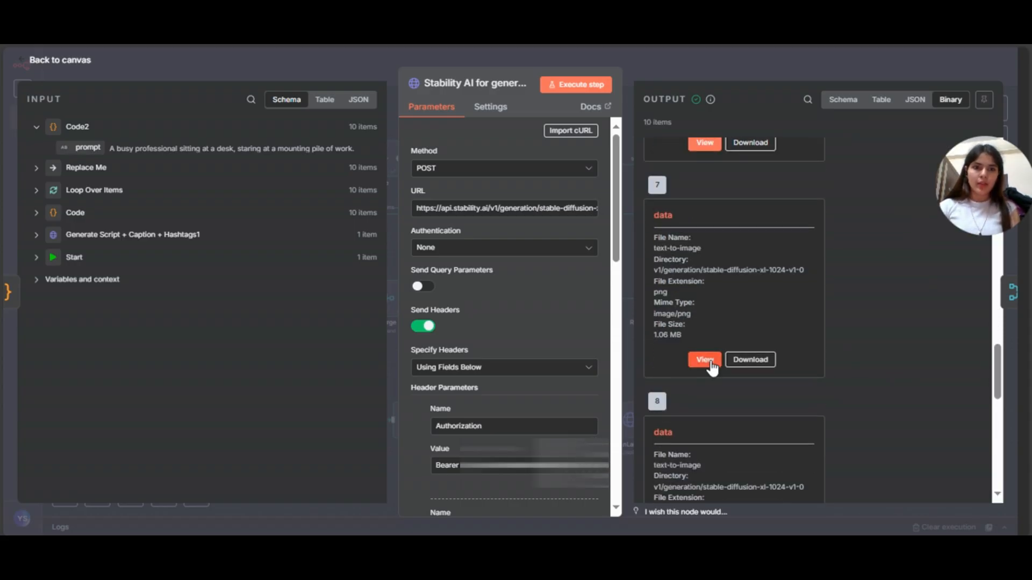
pyautogui.moveTo(840, 357)
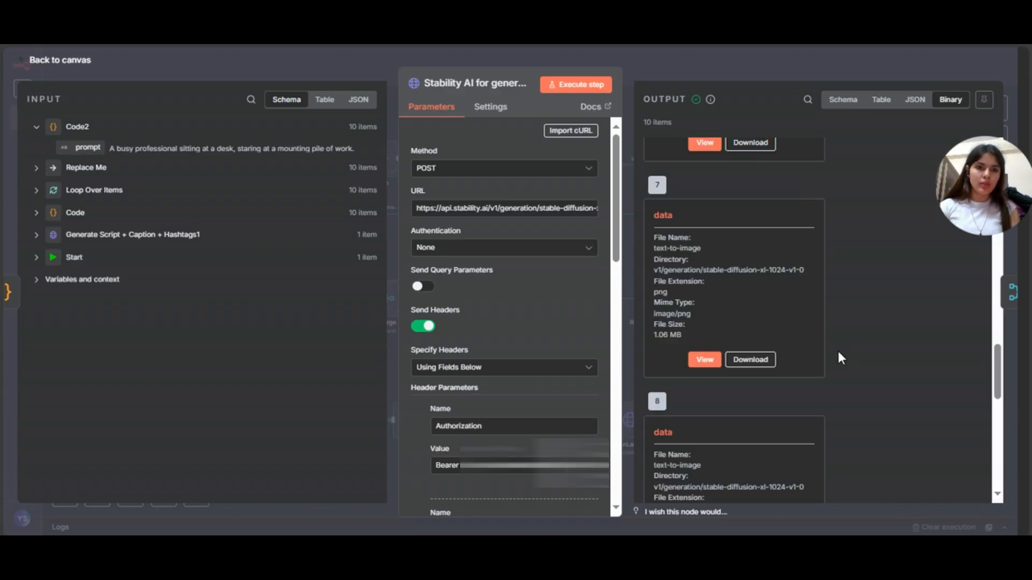
pyautogui.scroll(-3)
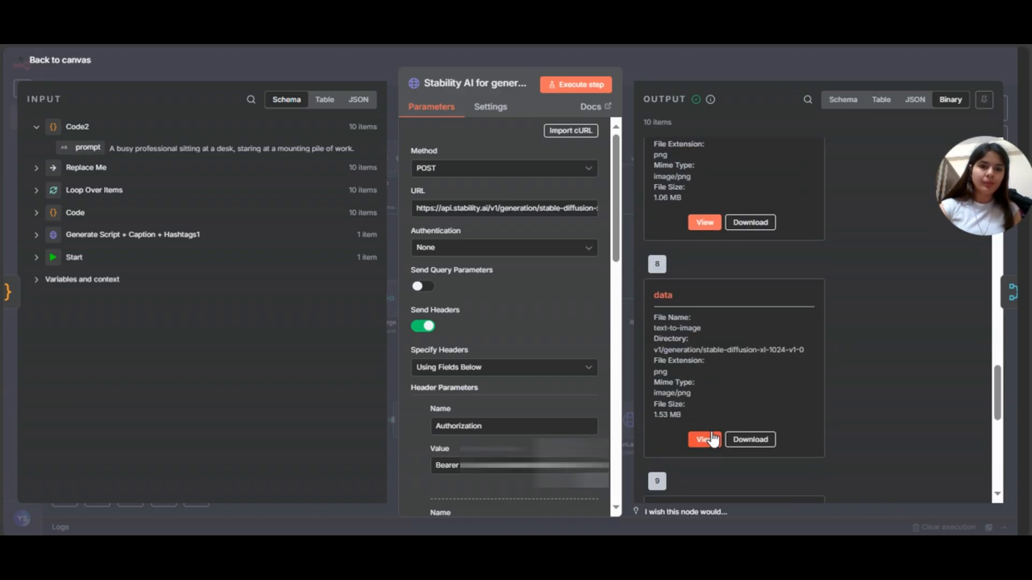
pyautogui.click(703, 440)
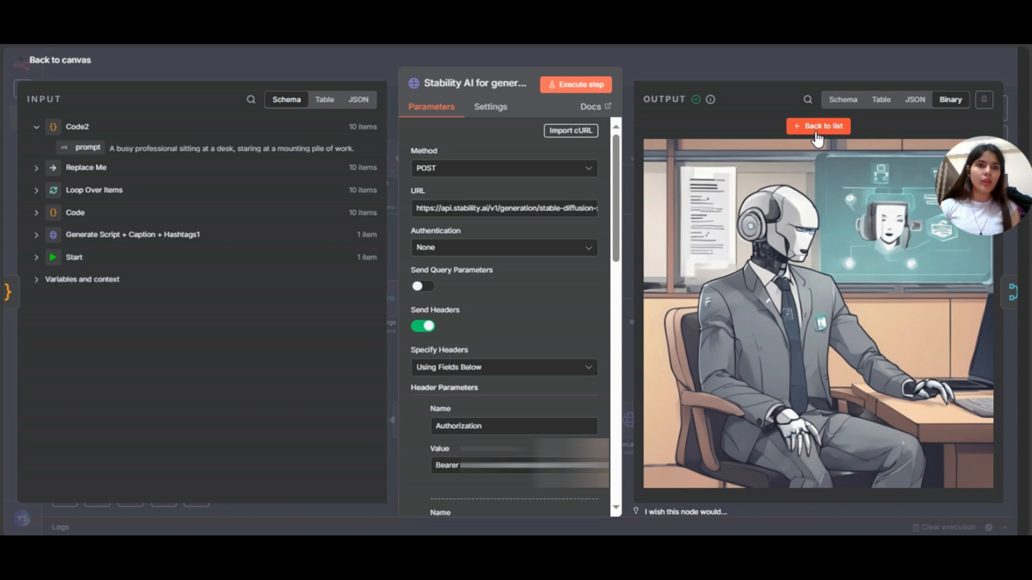
pyautogui.click(818, 125)
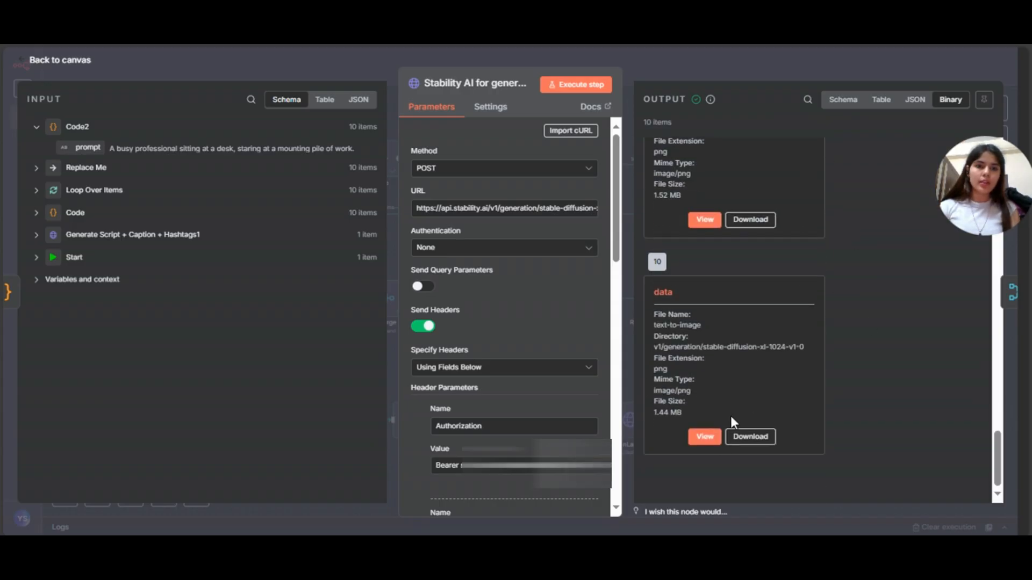
pyautogui.click(703, 436)
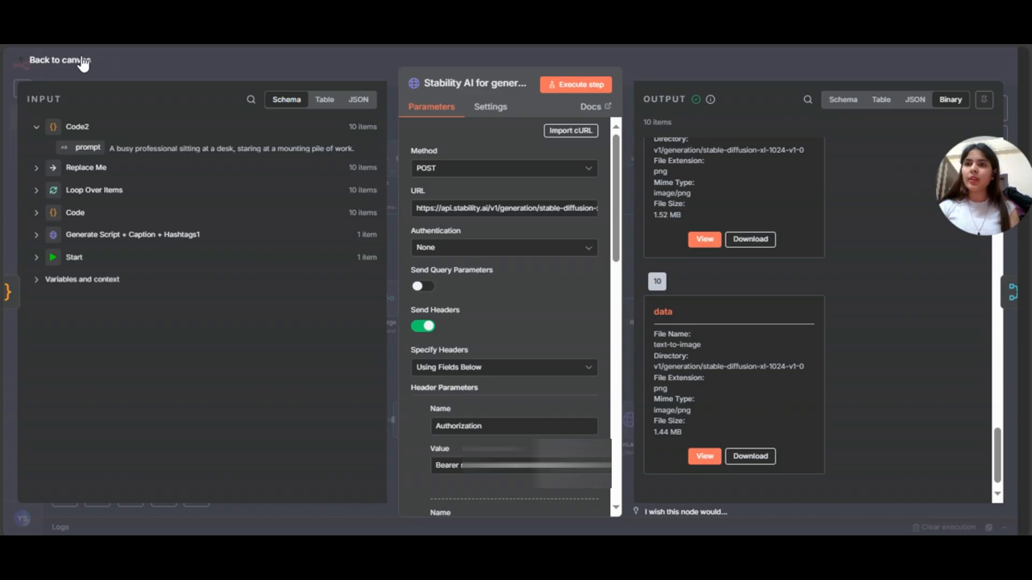
pyautogui.click(58, 60)
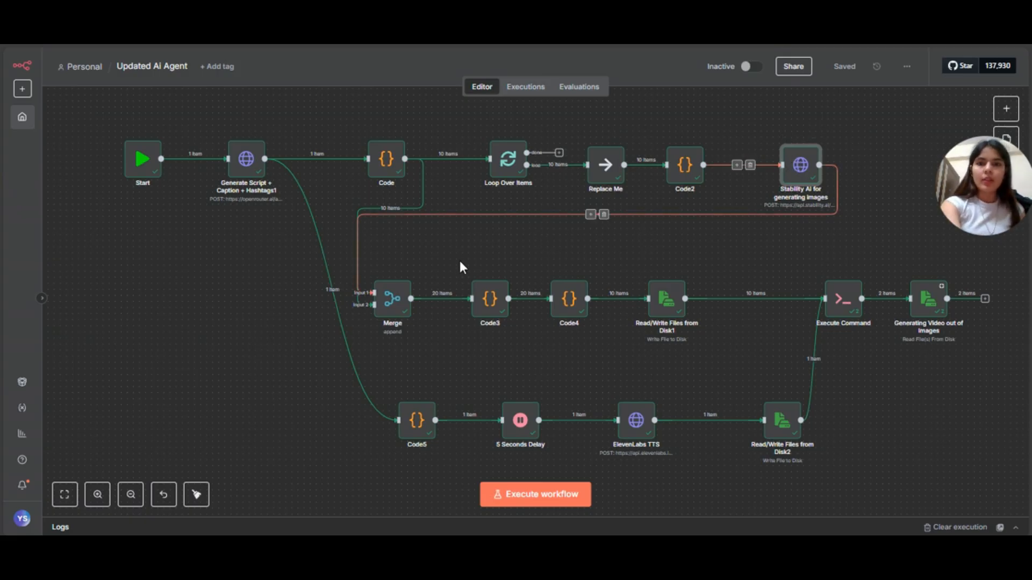
pyautogui.moveTo(394, 299)
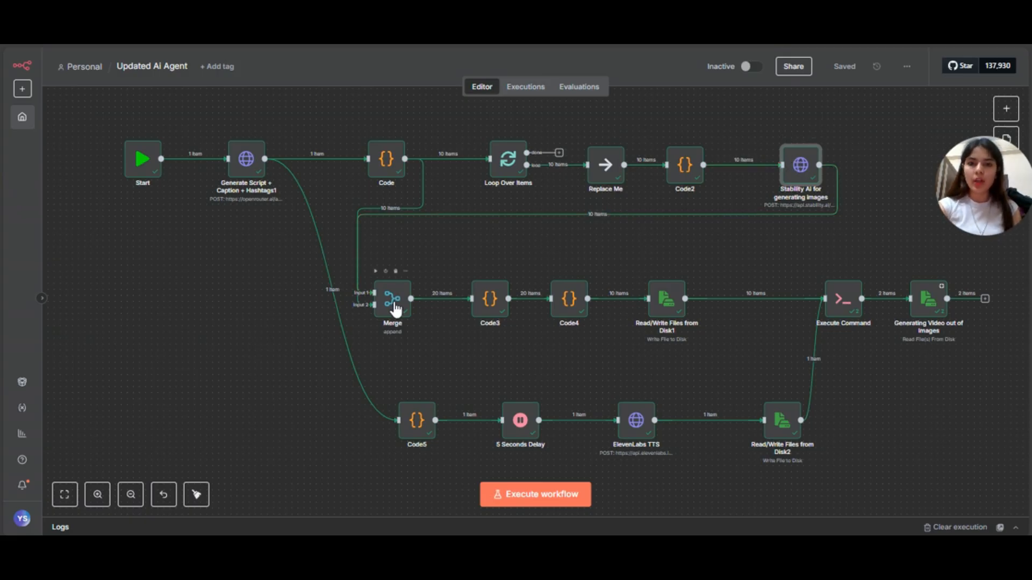
pyautogui.moveTo(570, 327)
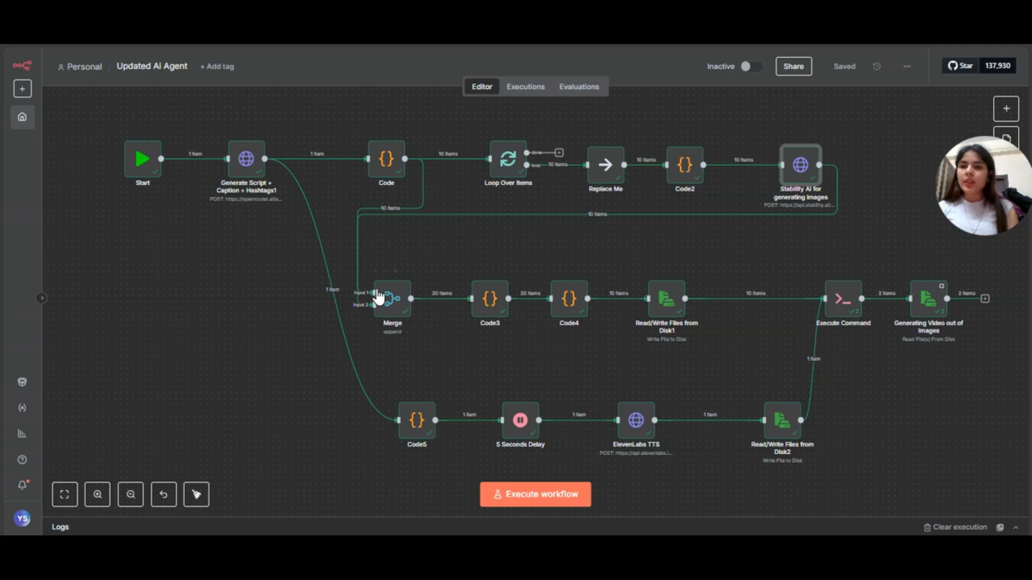
pyautogui.moveTo(429, 368)
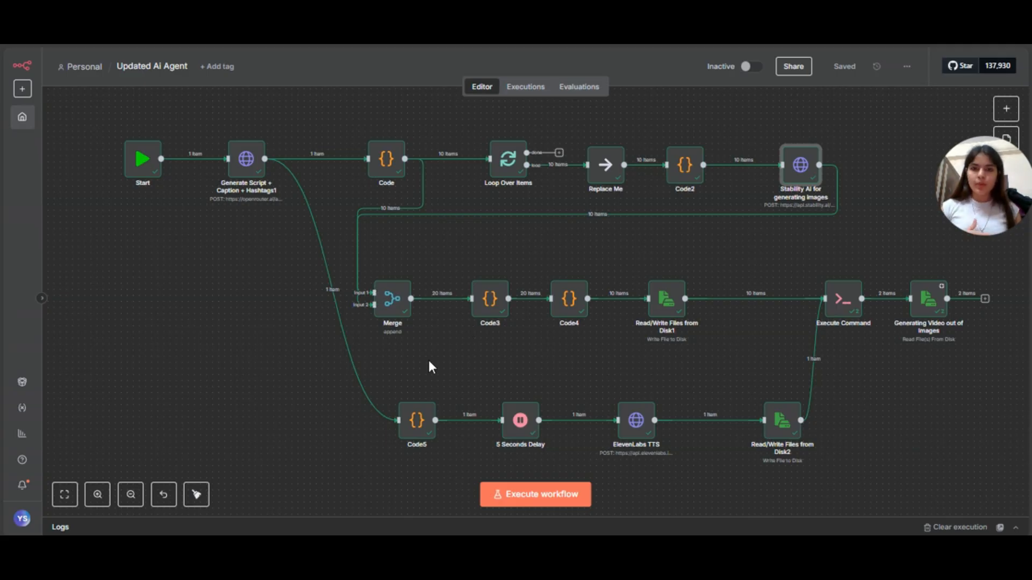
pyautogui.moveTo(388, 318)
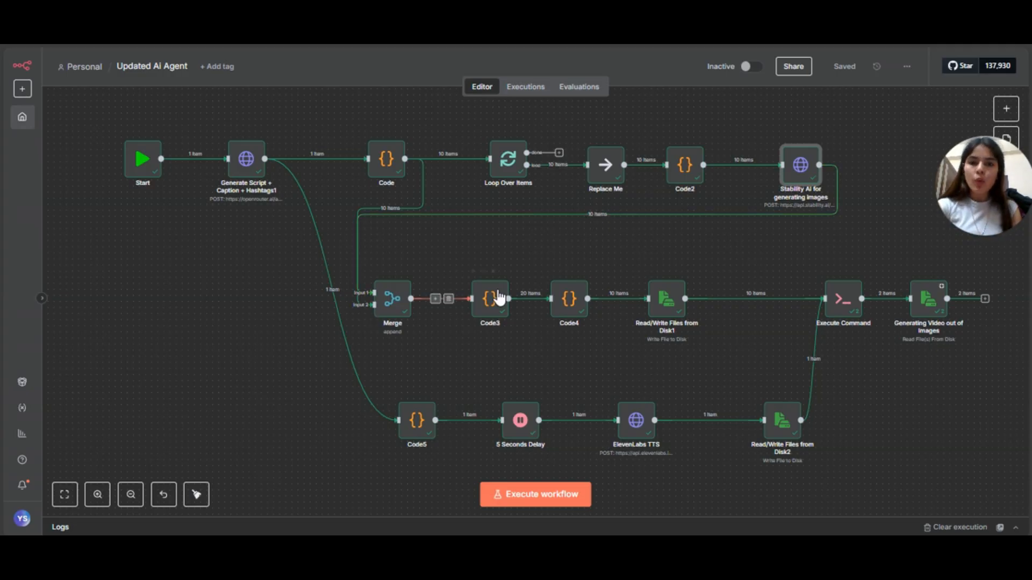
pyautogui.doubleClick(490, 299)
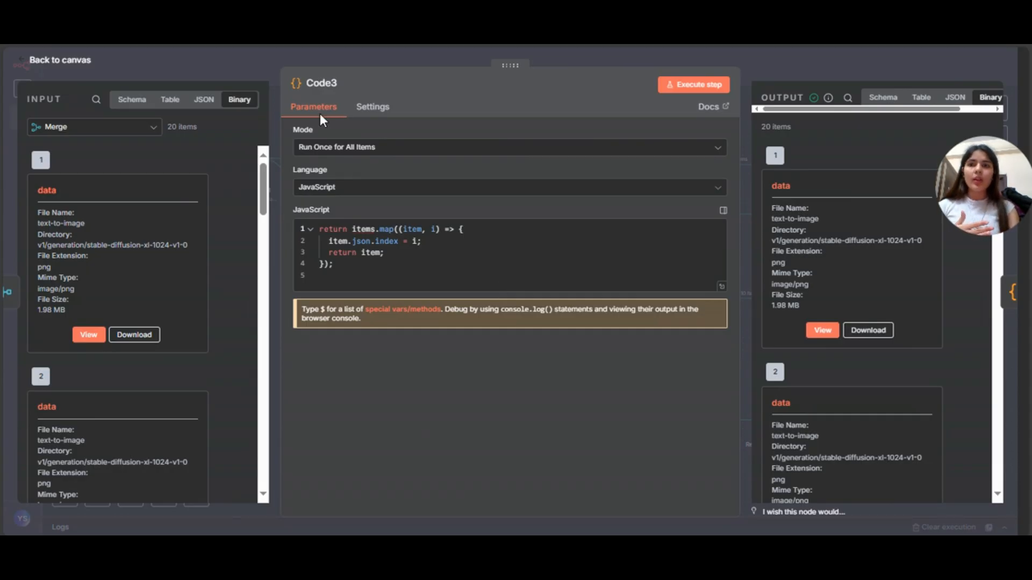
pyautogui.click(59, 59)
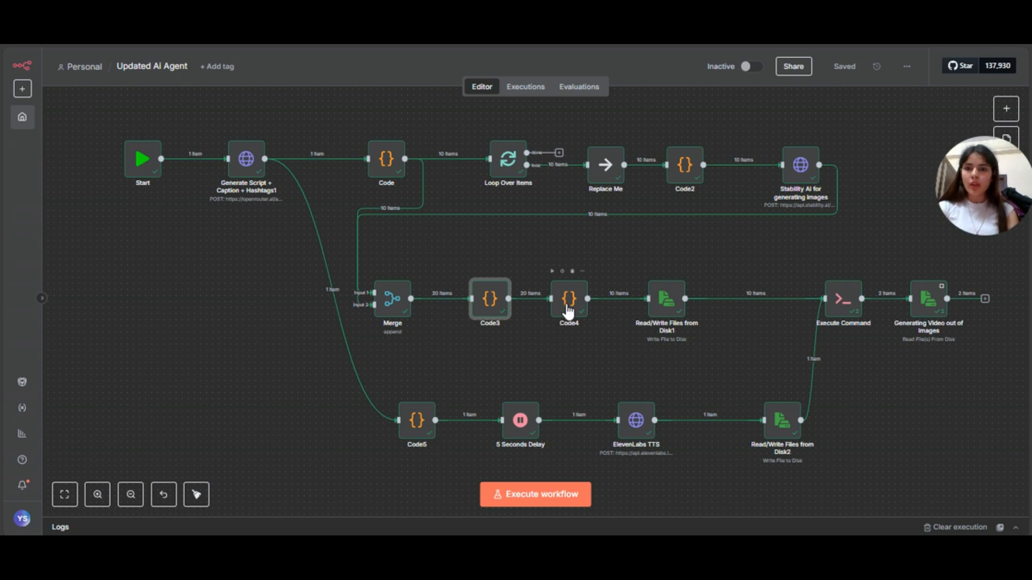
pyautogui.doubleClick(568, 299)
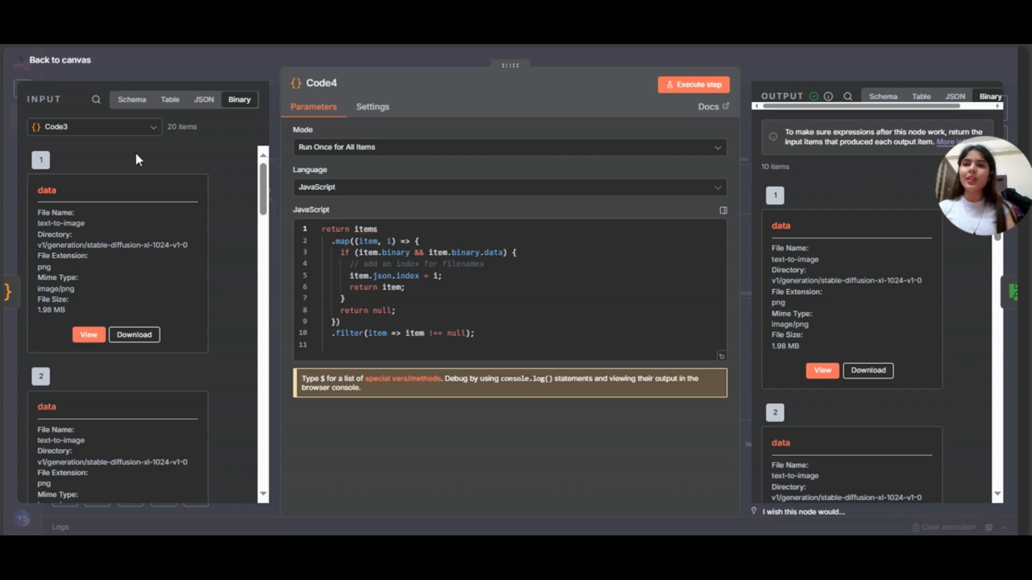
pyautogui.click(60, 60)
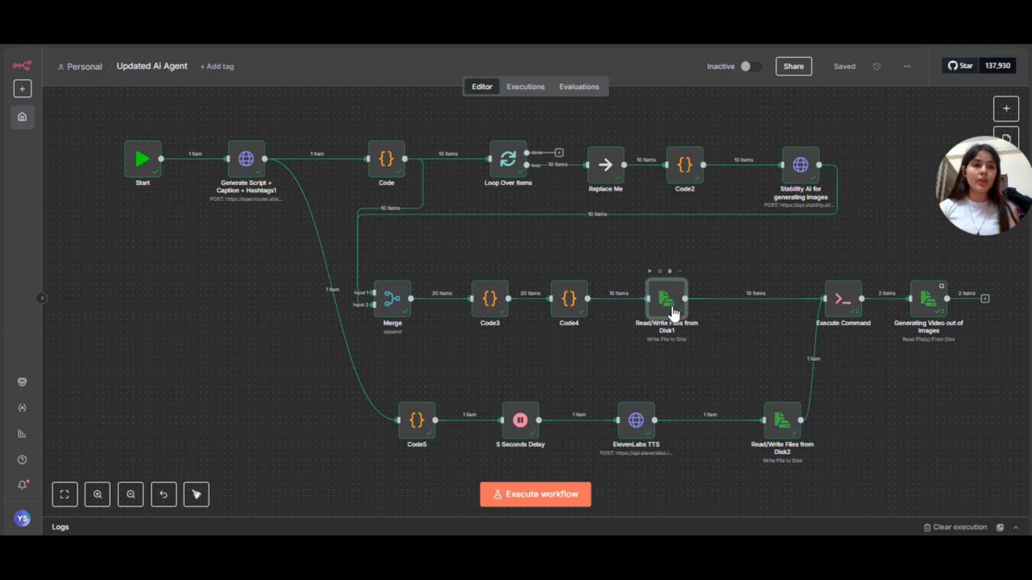
pyautogui.doubleClick(667, 300)
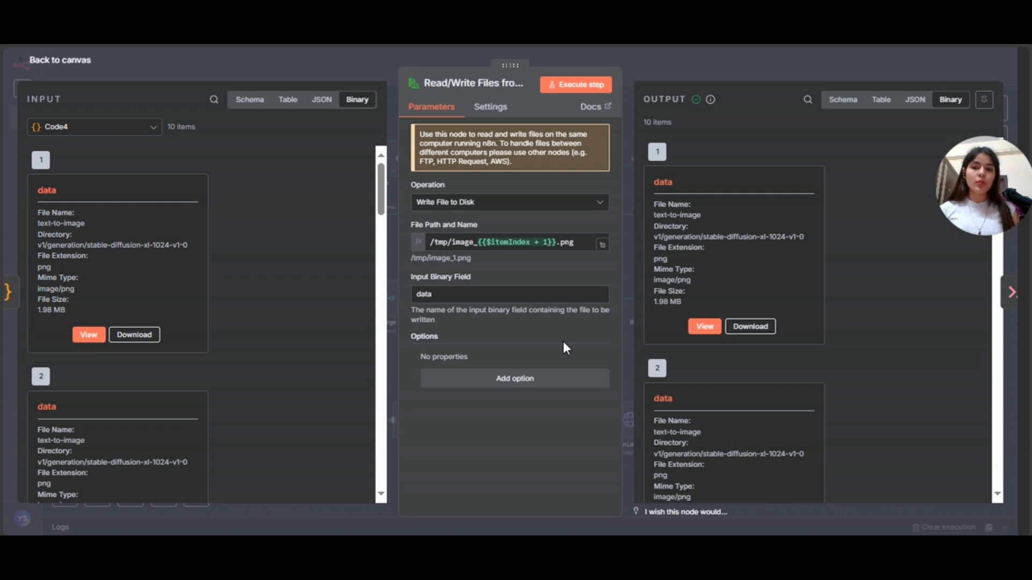
pyautogui.moveTo(115, 96)
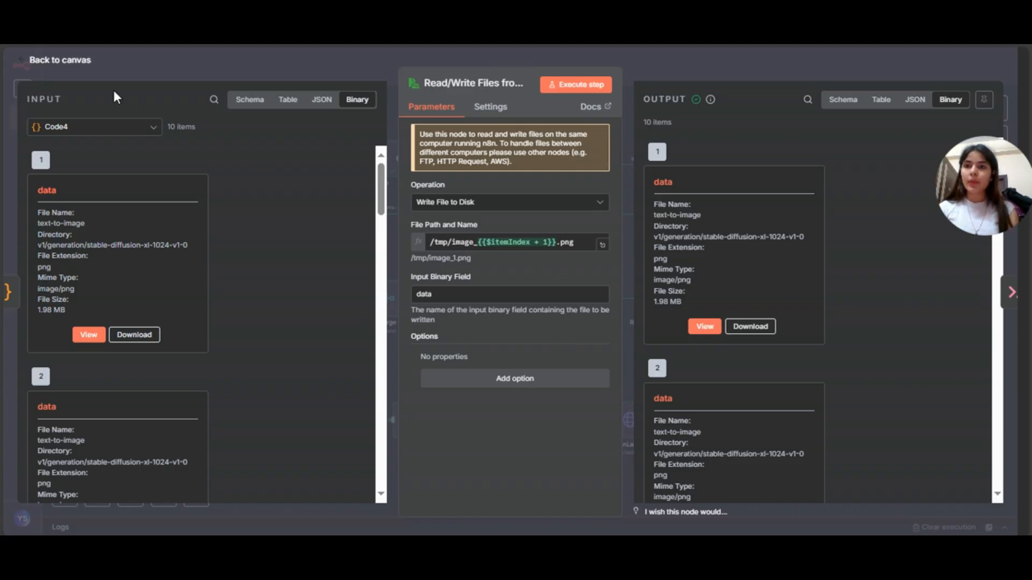
pyautogui.click(59, 60)
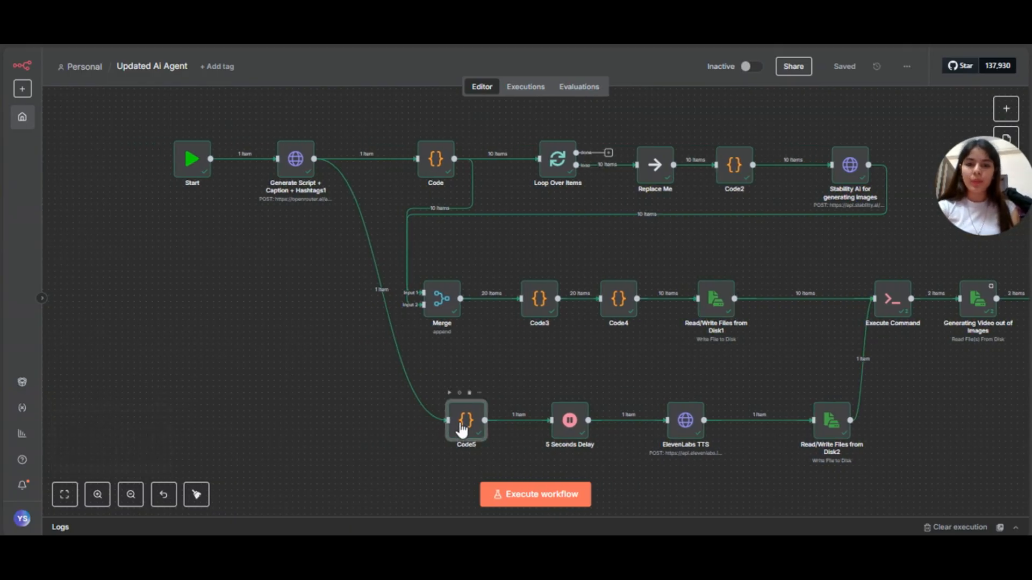
pyautogui.doubleClick(465, 420)
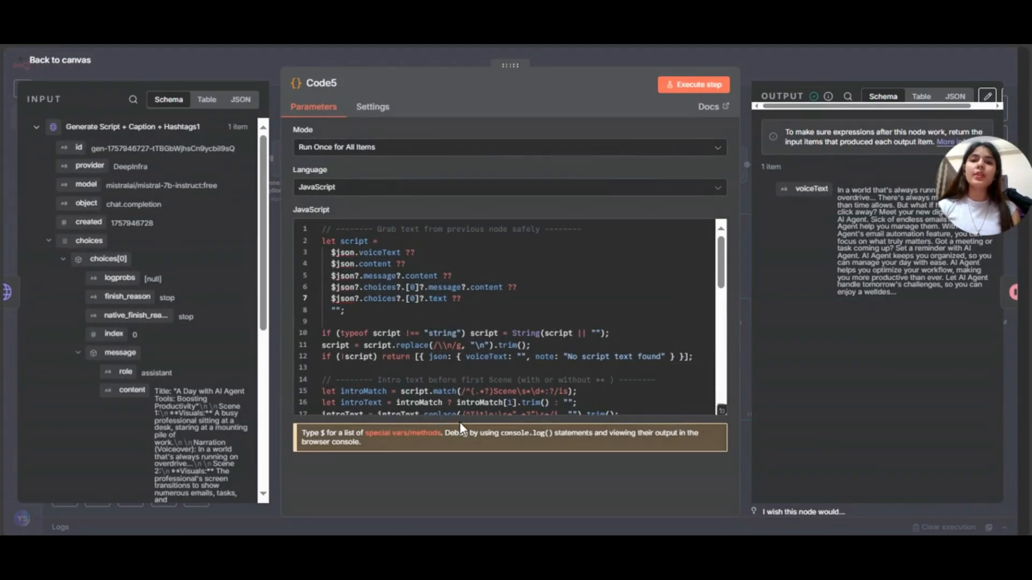
pyautogui.scroll(-3)
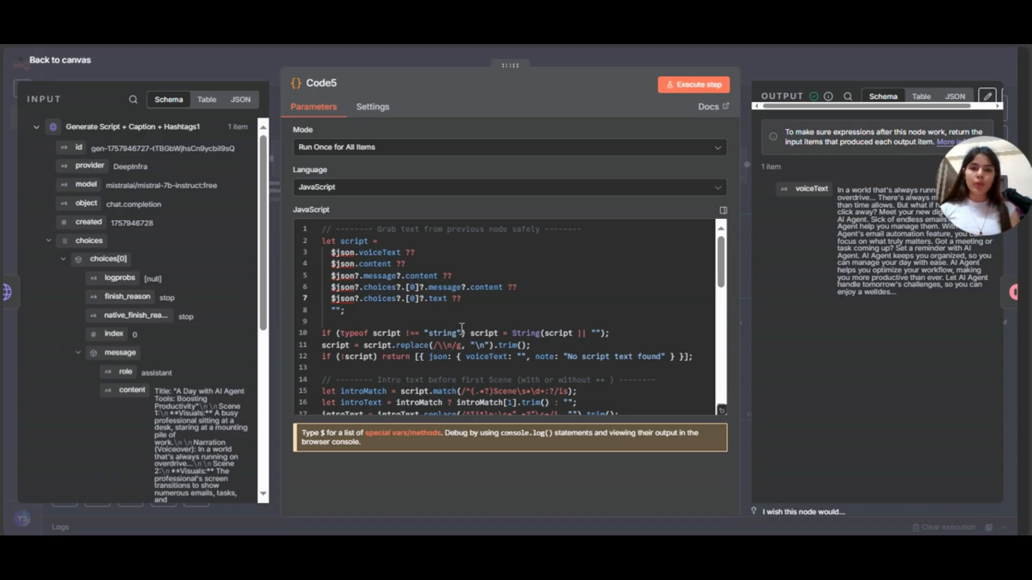
pyautogui.scroll(-3)
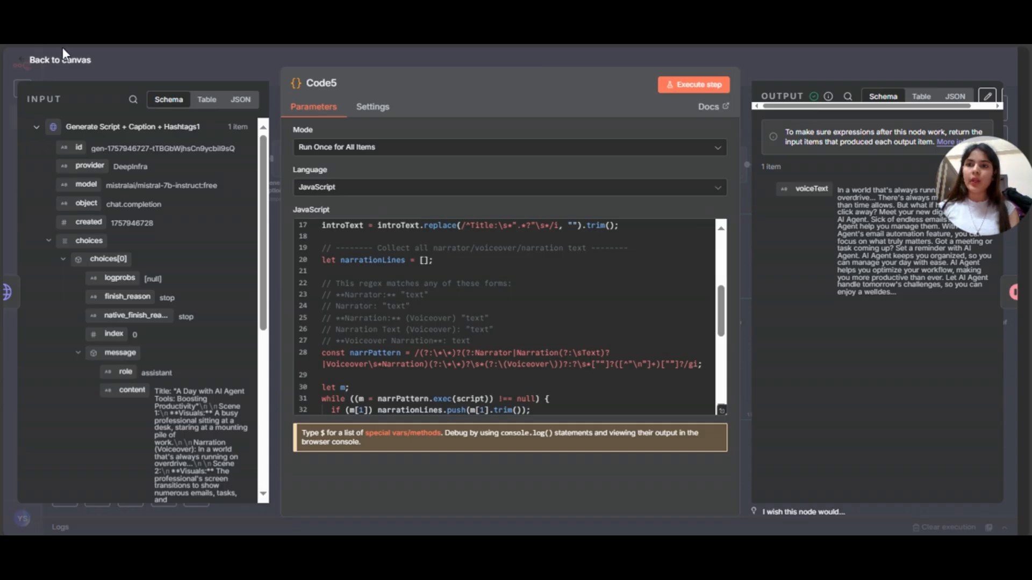
pyautogui.click(60, 59)
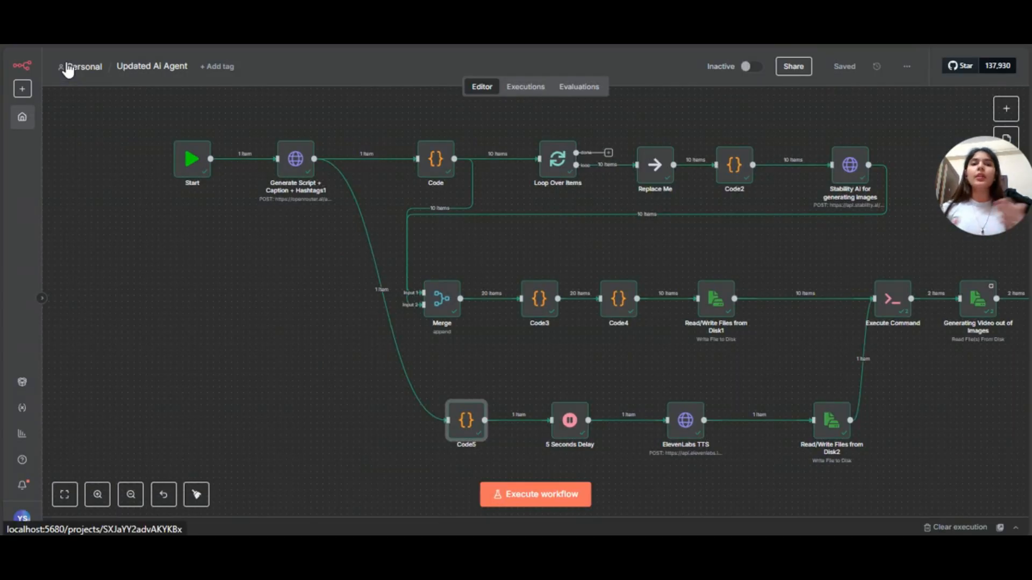
pyautogui.moveTo(581, 437)
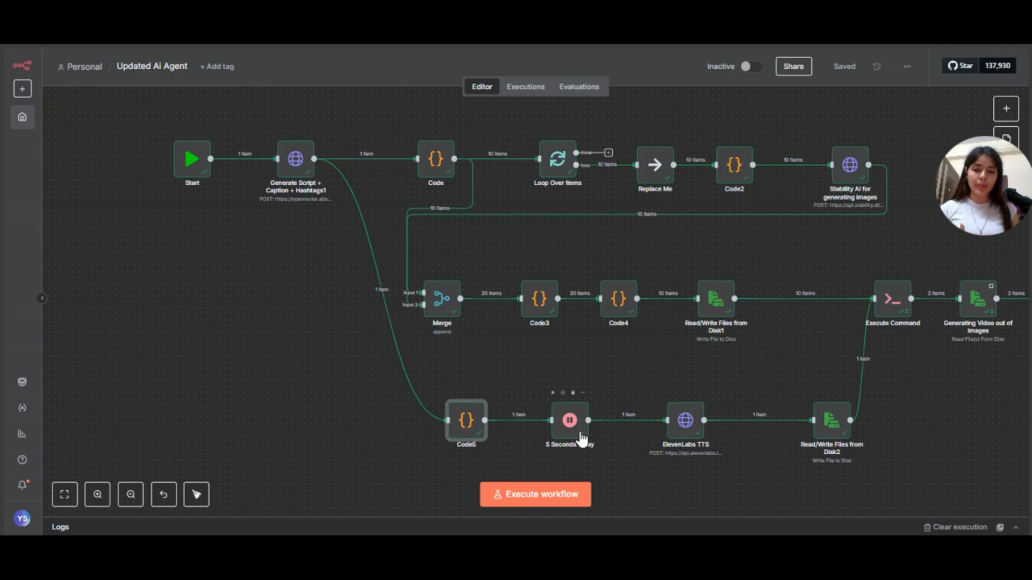
pyautogui.moveTo(686, 436)
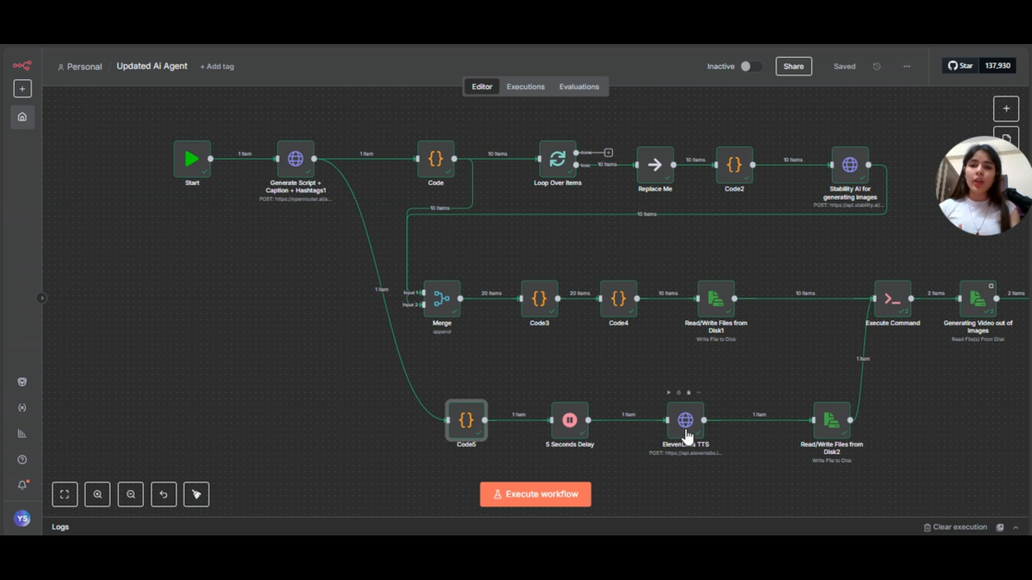
# Review the ElevenLabs TTS request's method, URL, headers and eleven_monolingual_v1 body.
pyautogui.doubleClick(686, 420)
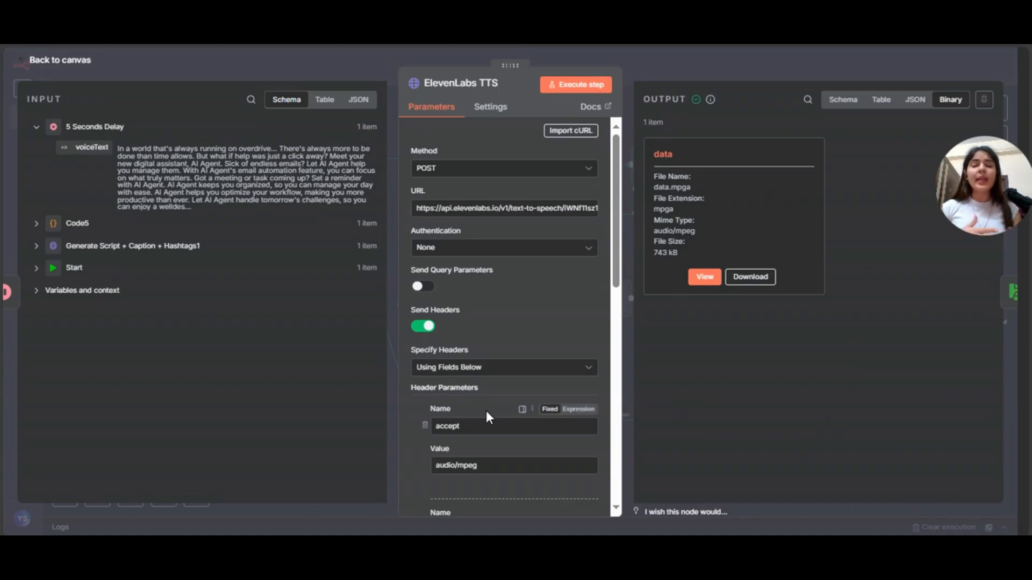
pyautogui.moveTo(446, 237)
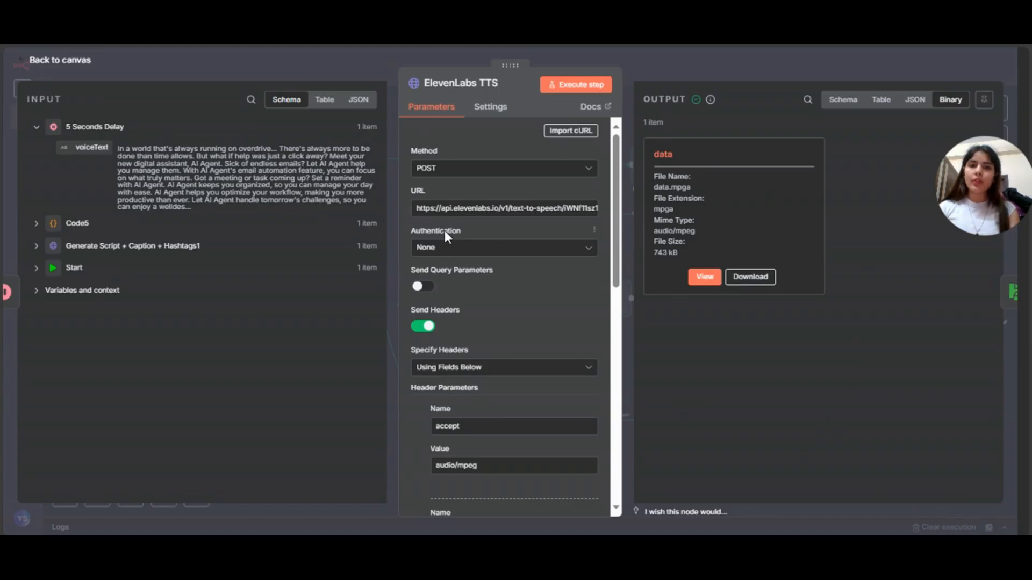
pyautogui.moveTo(535, 230)
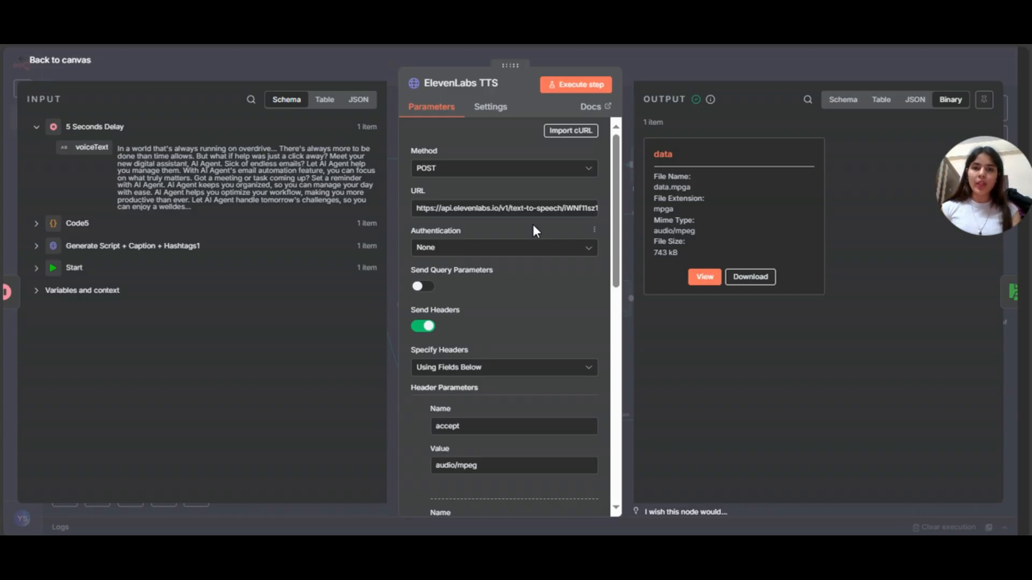
pyautogui.scroll(-3)
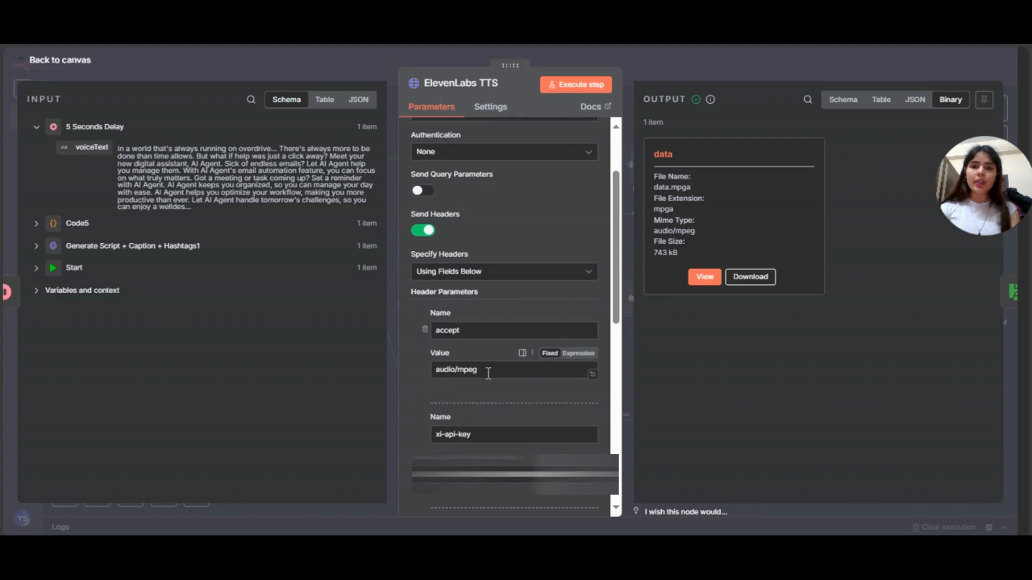
pyautogui.scroll(-3)
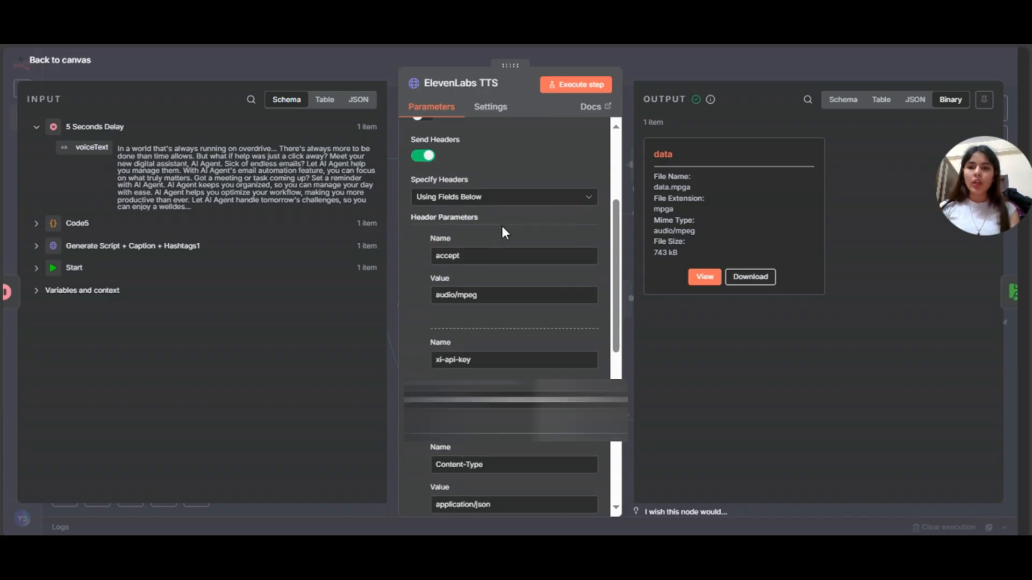
pyautogui.scroll(-3)
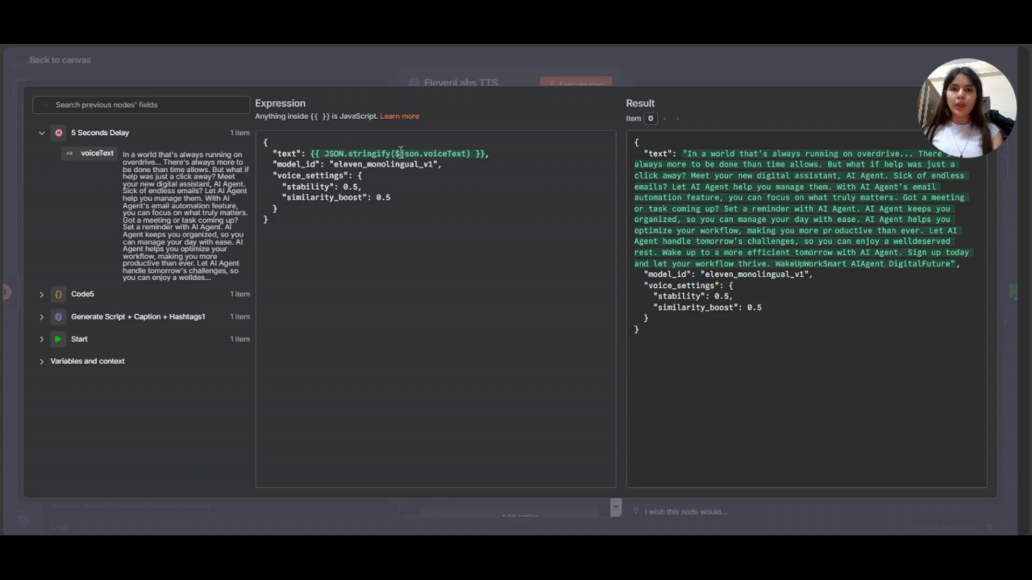
pyautogui.moveTo(404, 154)
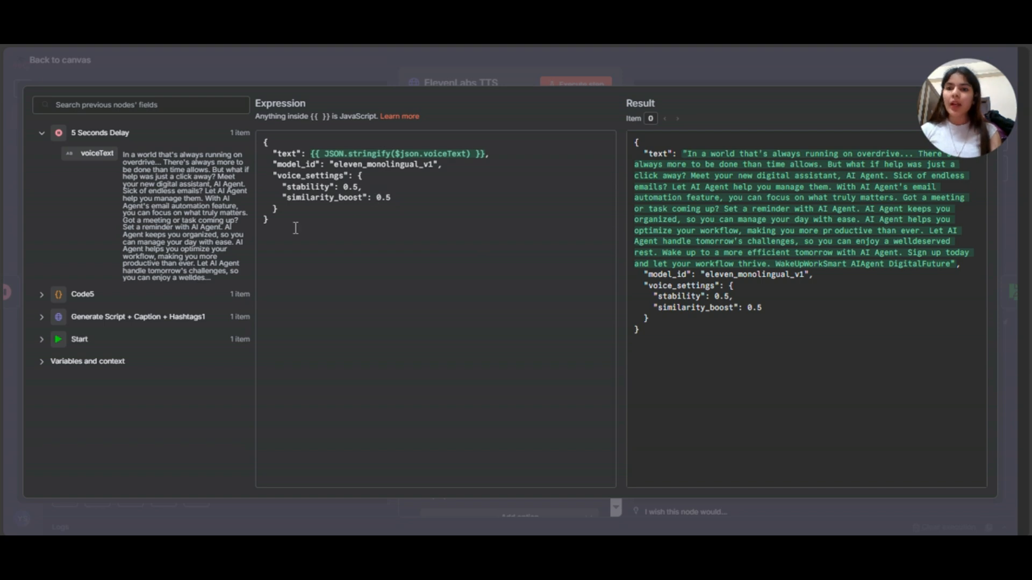
pyautogui.moveTo(327, 232)
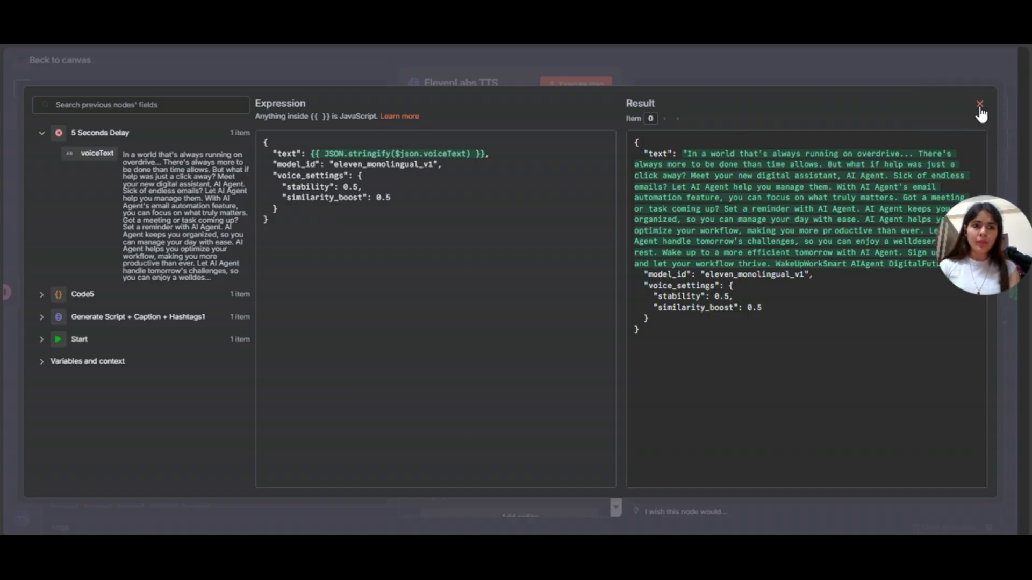
pyautogui.click(980, 105)
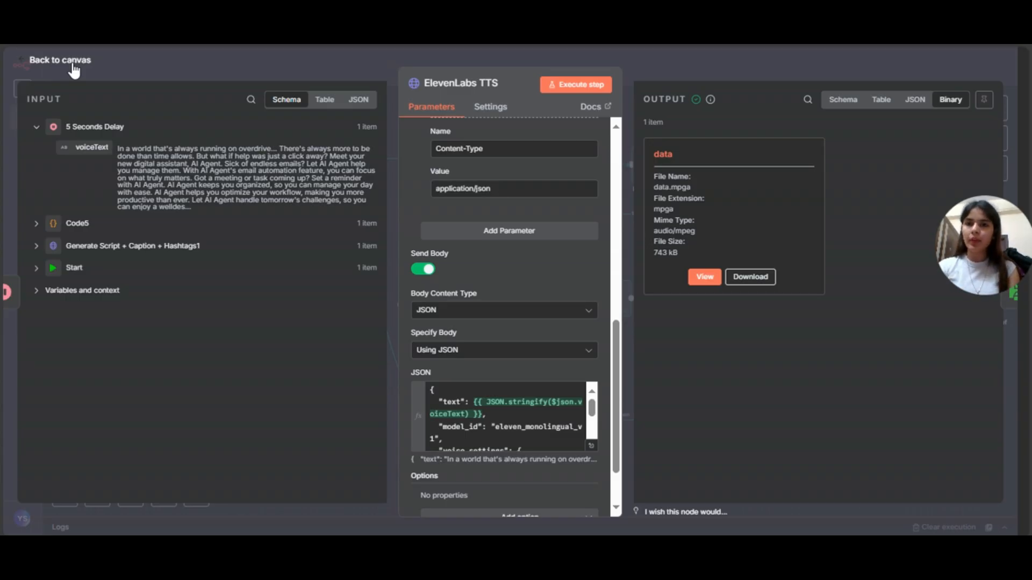
# Check the 743 kB voiceover written to /tmp/voiceover.mp3 by Read/Write Files from Disk2.
pyautogui.click(59, 60)
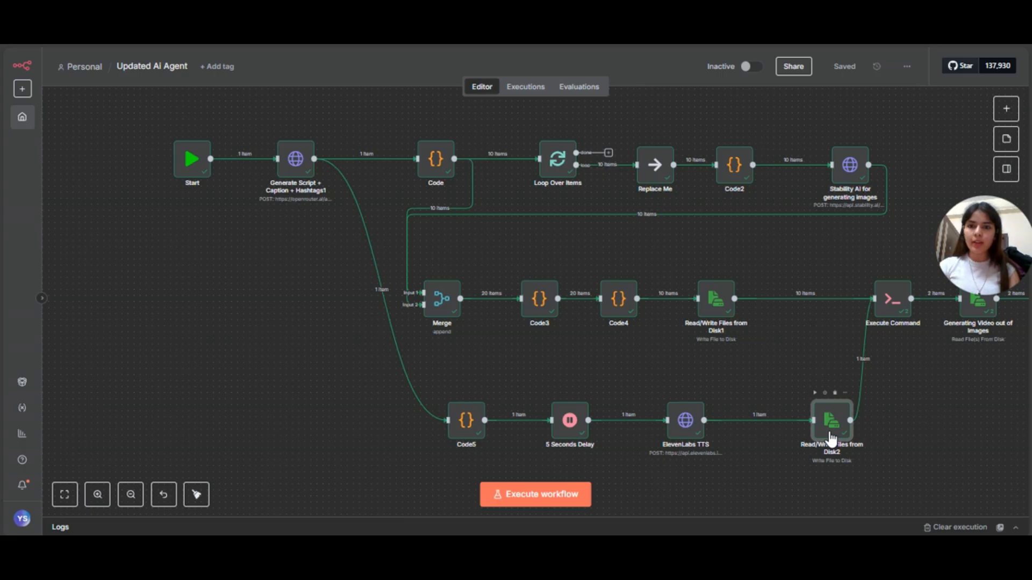
pyautogui.doubleClick(830, 421)
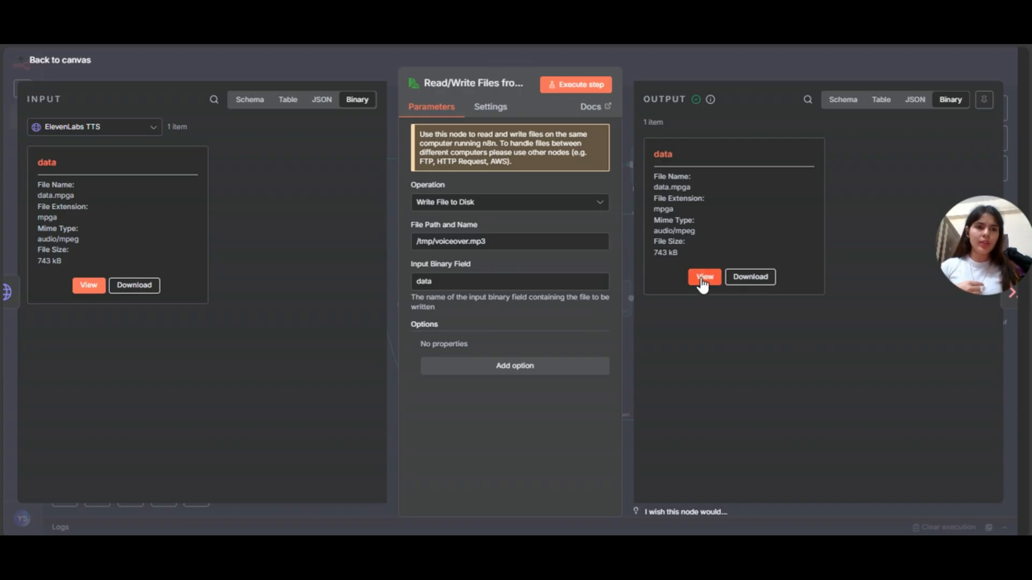
pyautogui.click(702, 276)
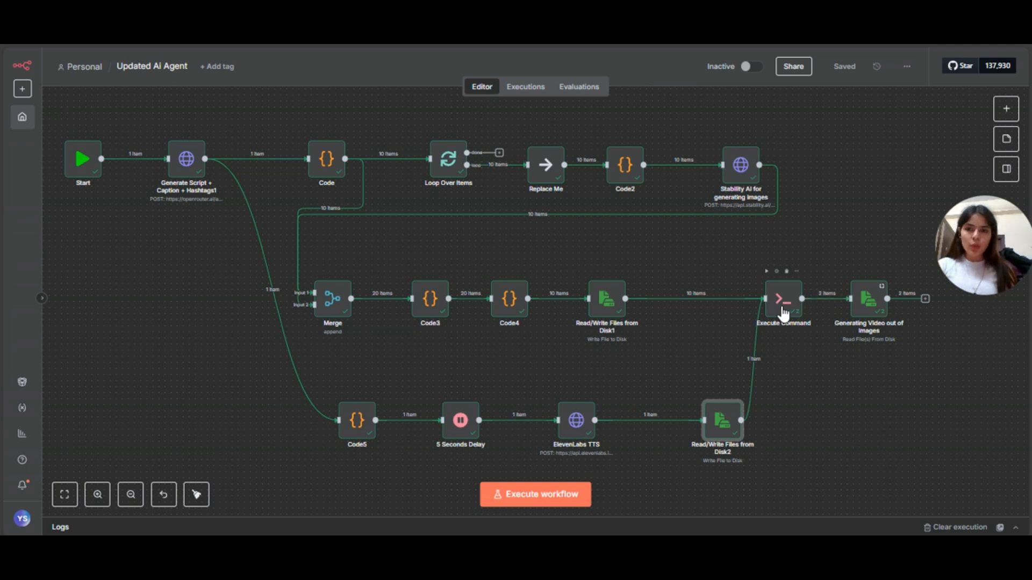
pyautogui.doubleClick(783, 300)
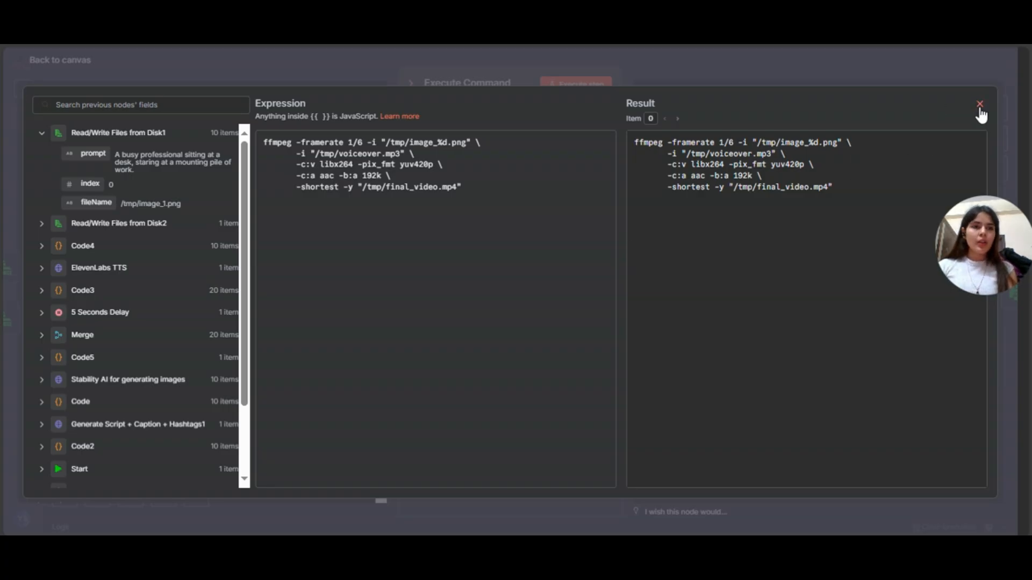
pyautogui.click(980, 105)
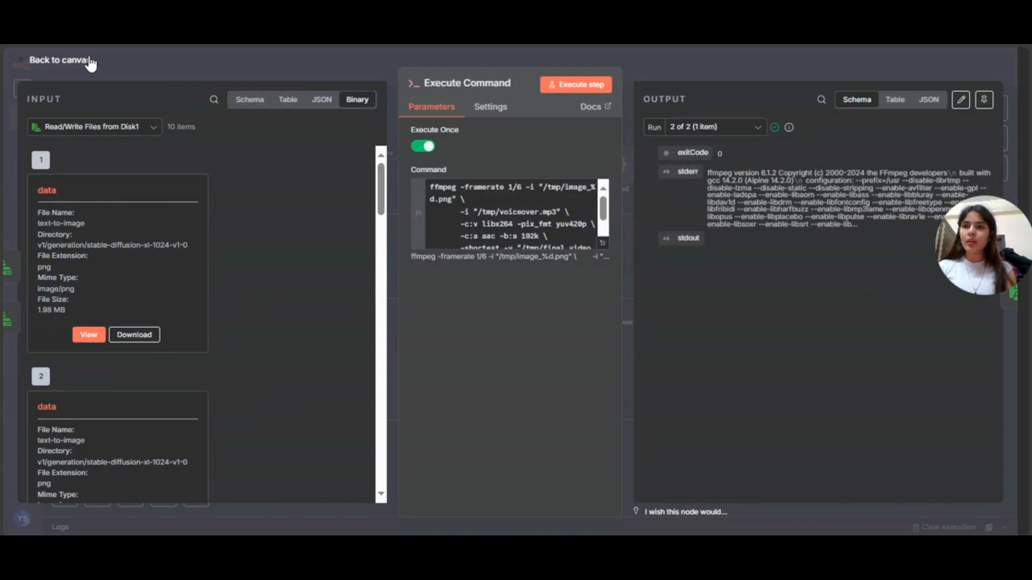
pyautogui.click(62, 59)
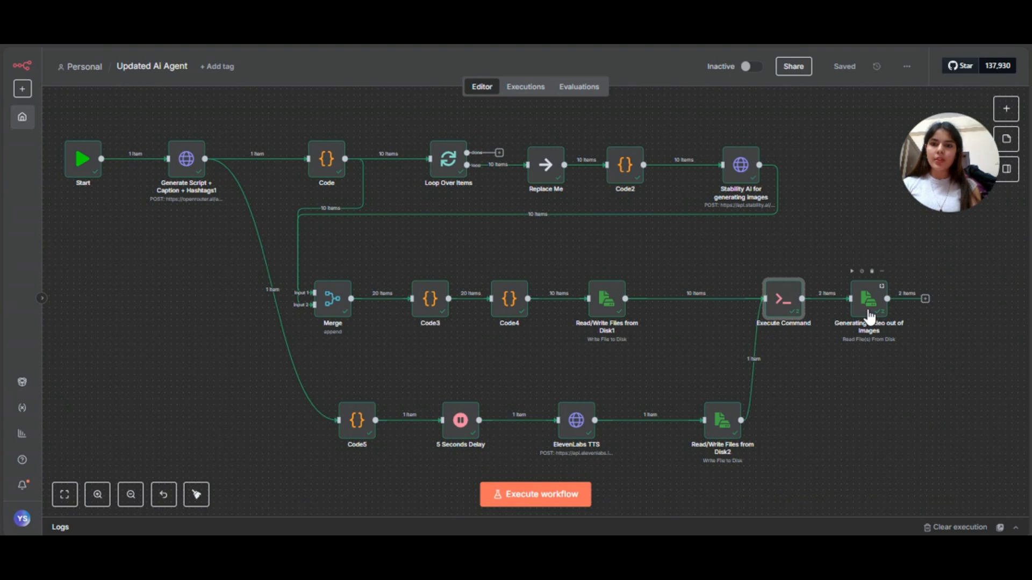
# Play the stitched /tmp/final_video.mp4 from Generating Video out of Images in full screen.
pyautogui.doubleClick(868, 298)
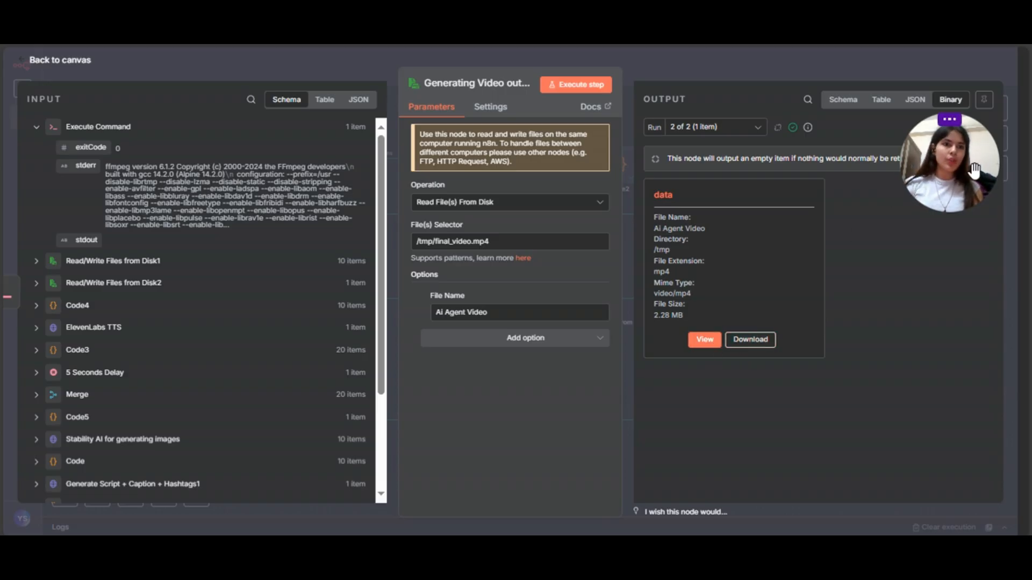
pyautogui.click(61, 60)
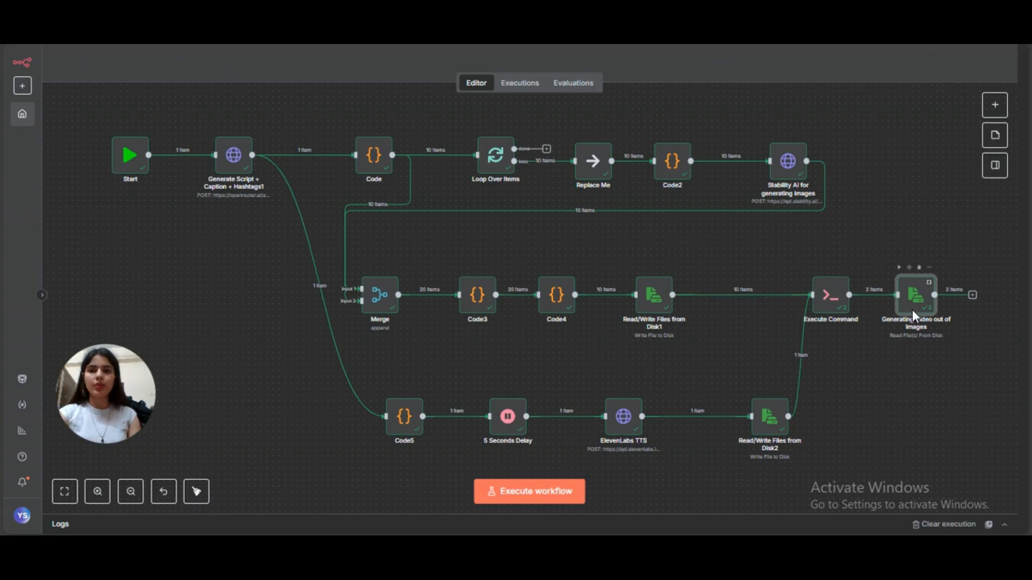
pyautogui.doubleClick(916, 295)
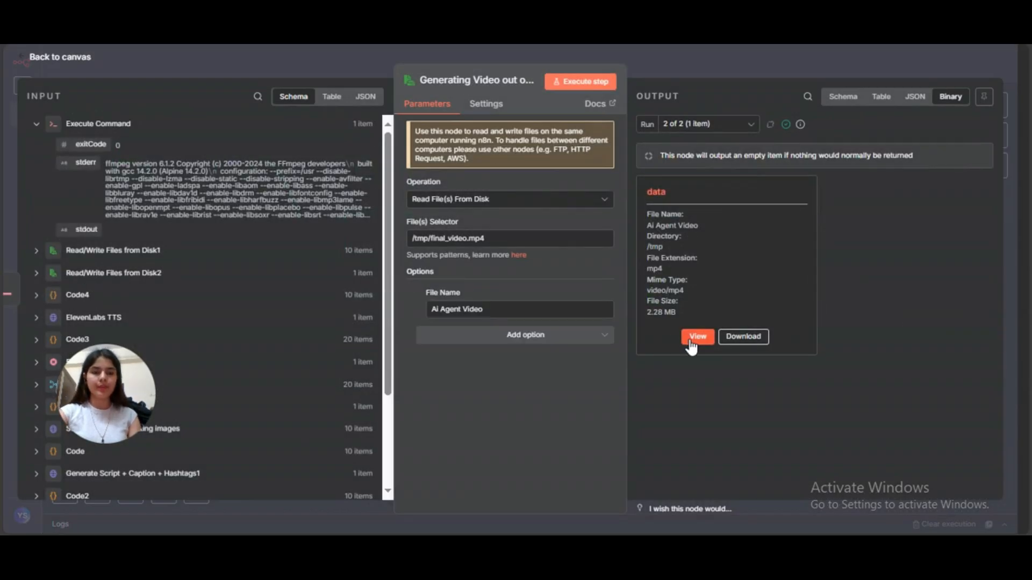
pyautogui.click(696, 337)
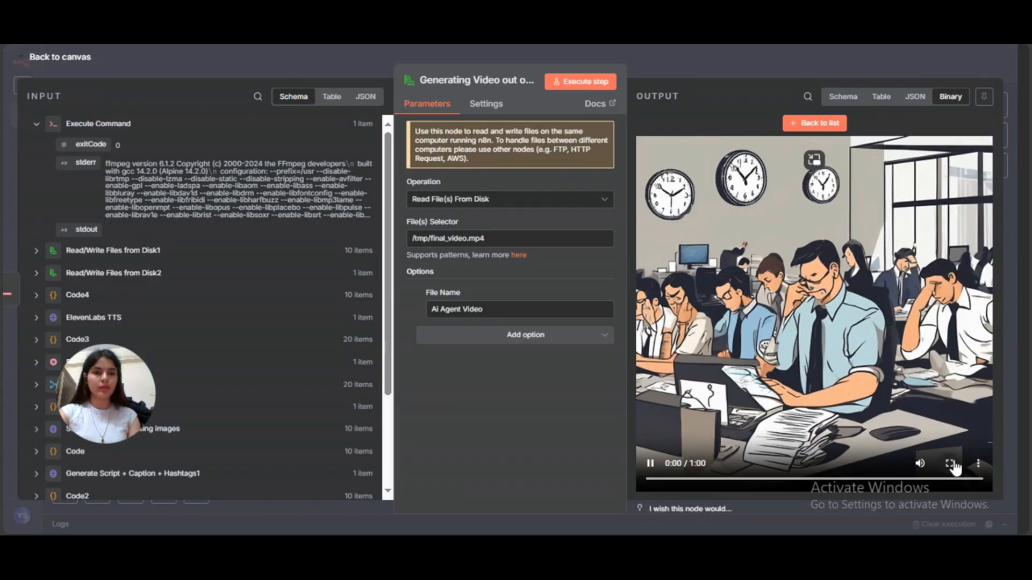
pyautogui.click(952, 464)
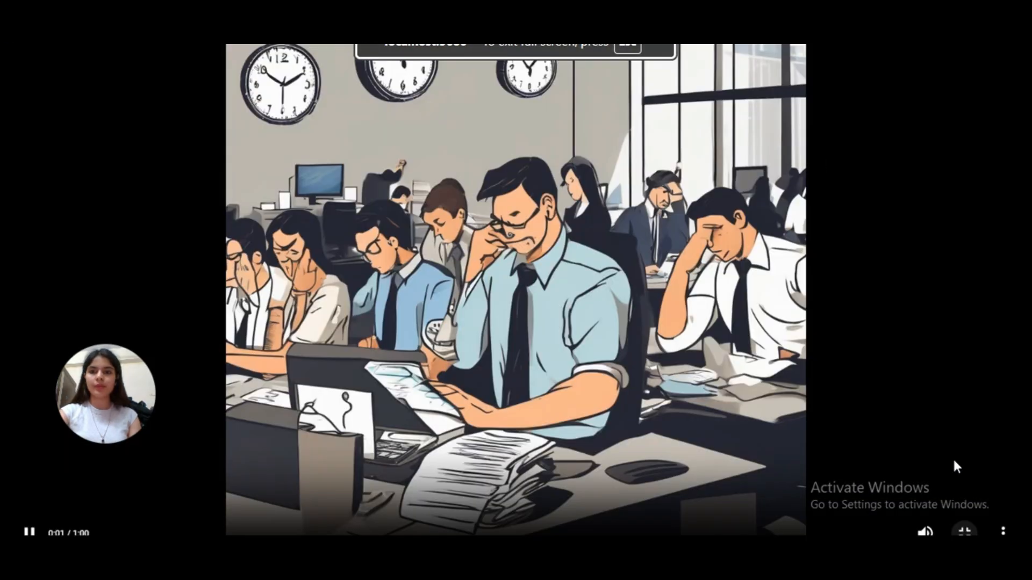